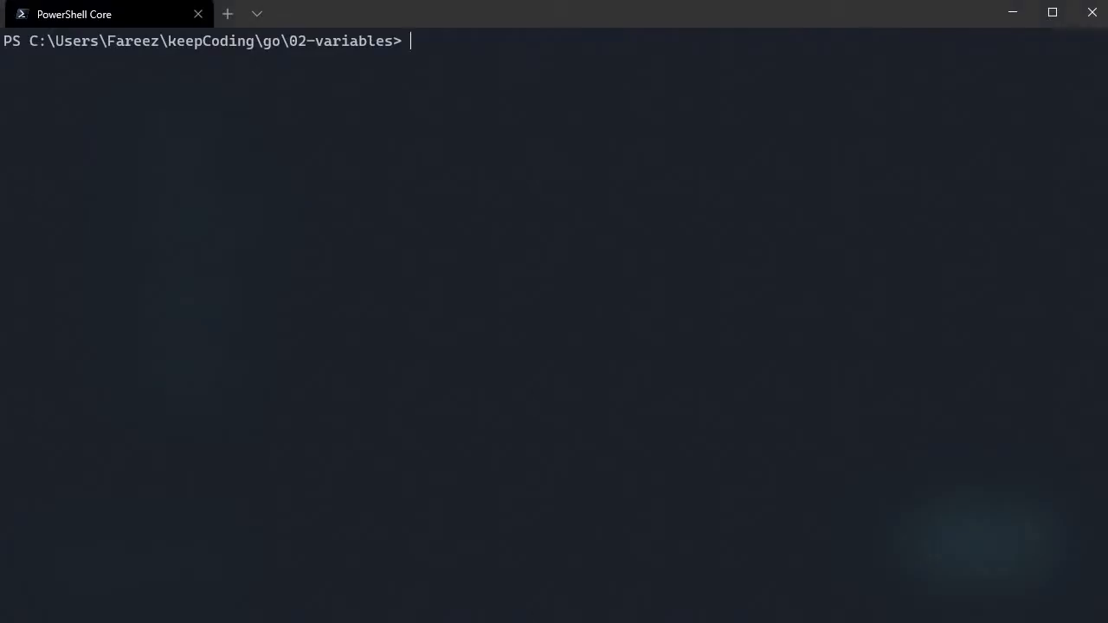
- From PowerShell, open the 02-variables folder in VS Code with code ./
type("variabl")
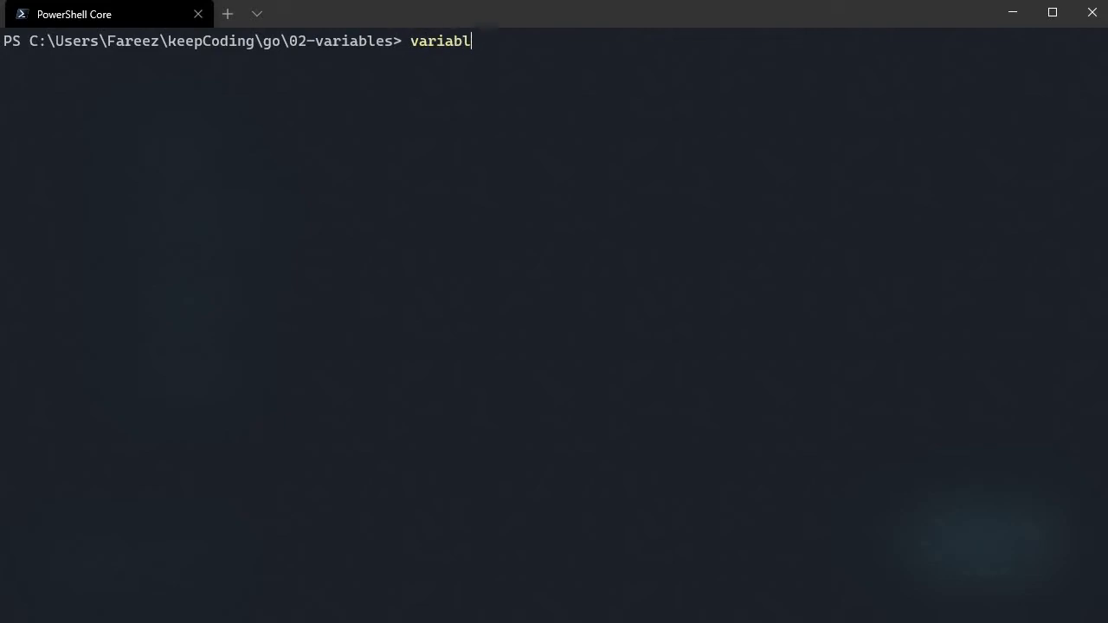
type("es")
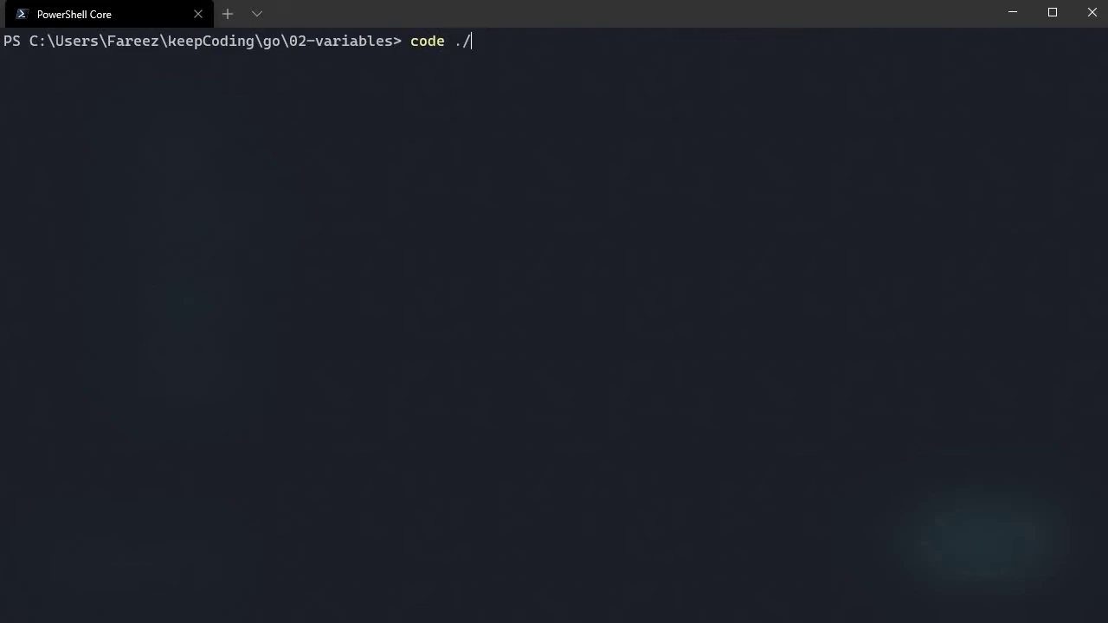
key("Enter")
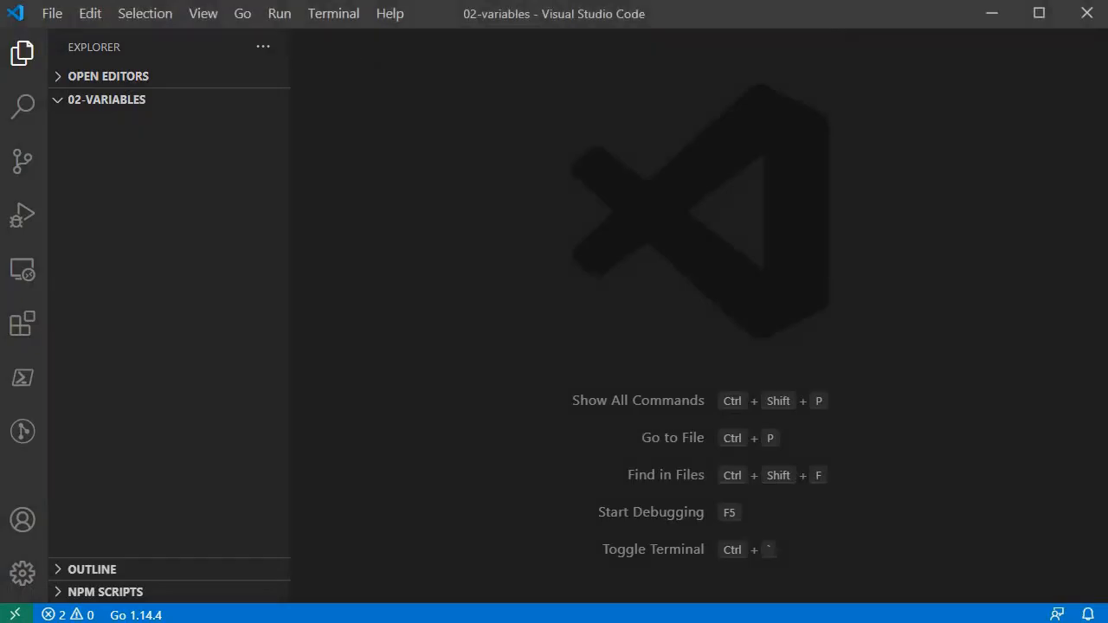
- Add a new file named variables.go and start it with package main
left_click(187, 99)
type("variables.go")
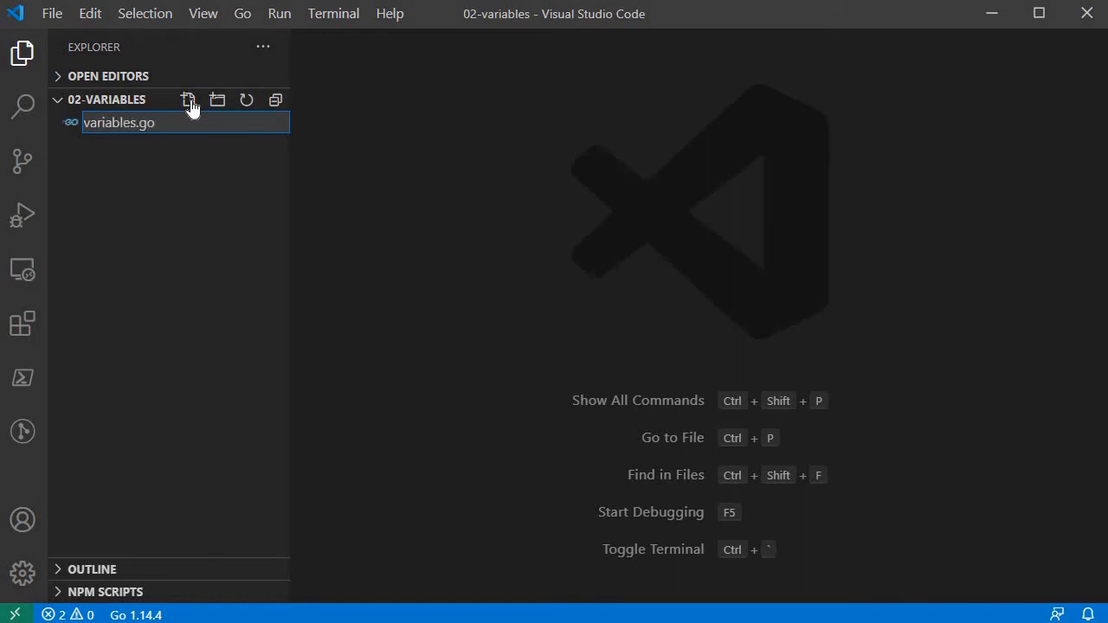
key("Enter")
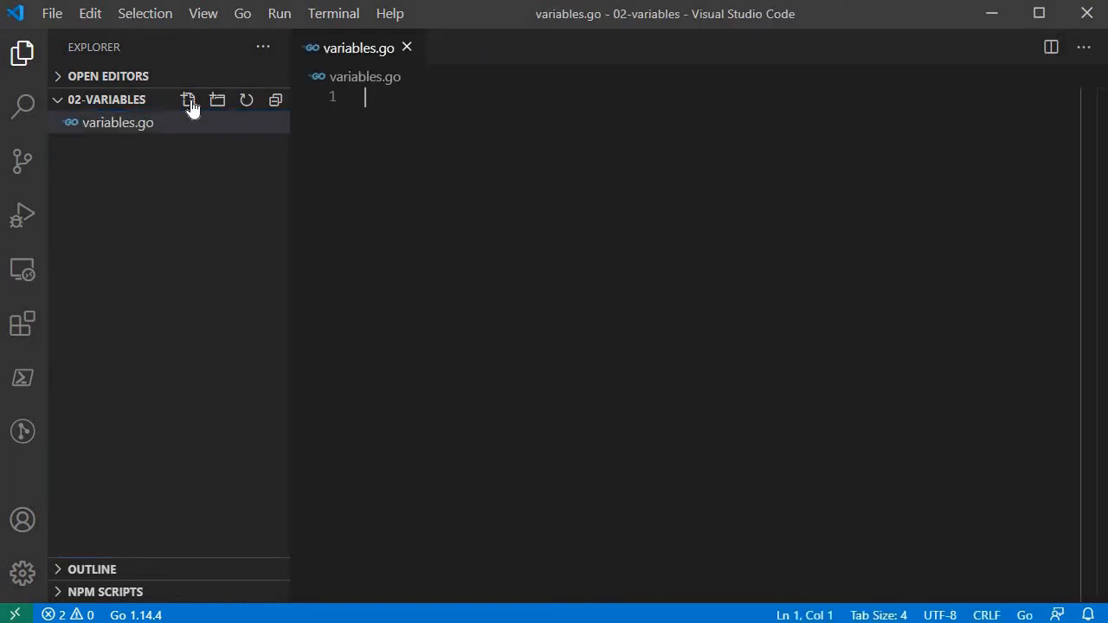
type("package main")
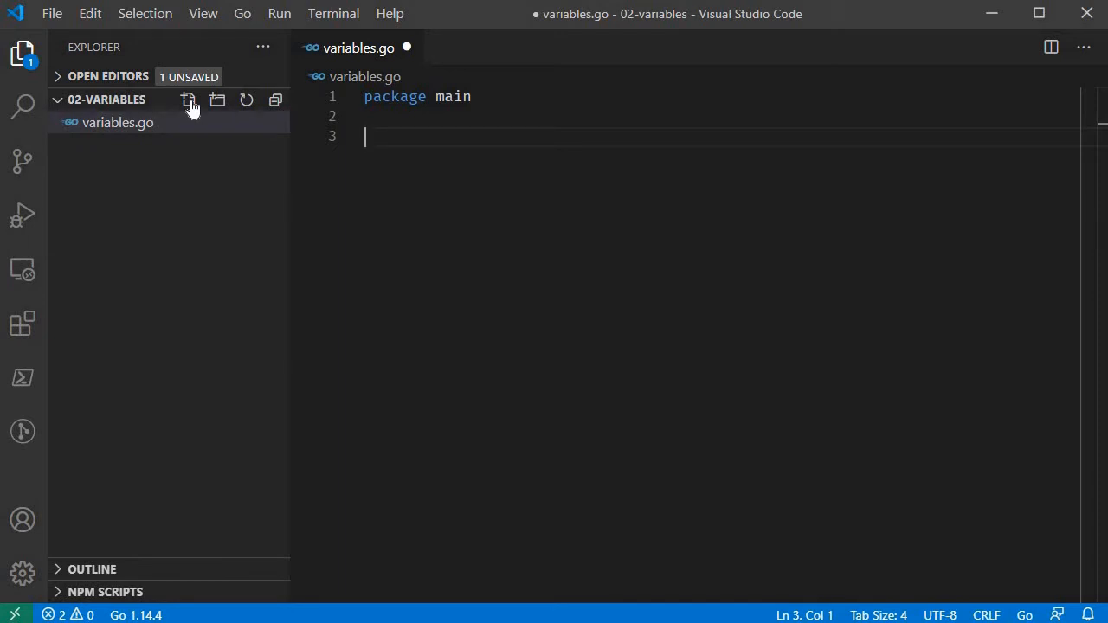
- Add the import of "fmt" below the package line
type("import")
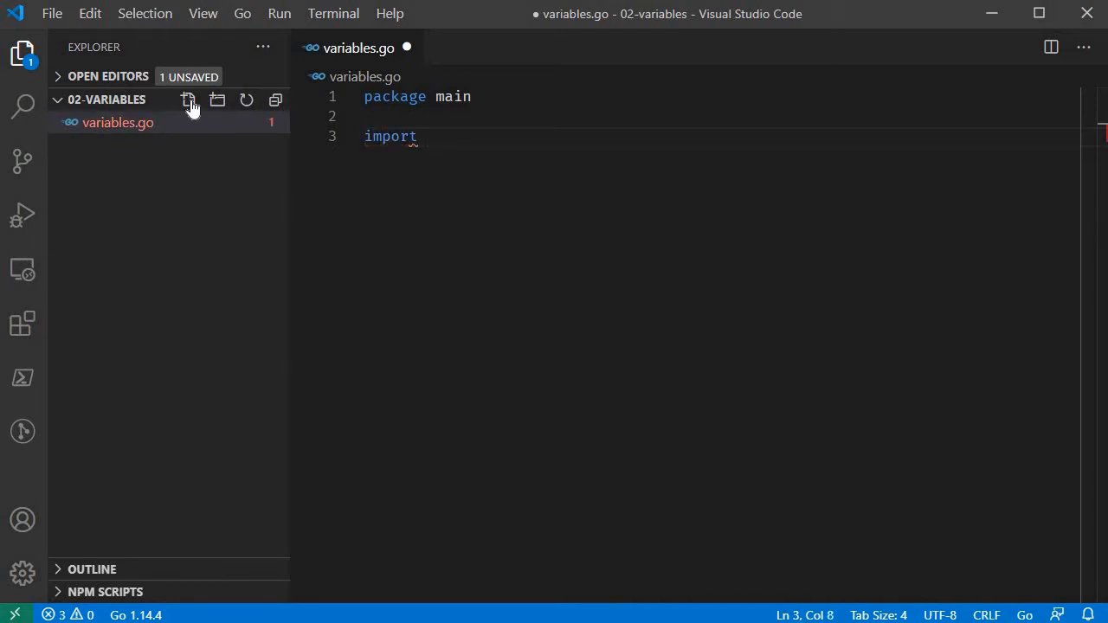
type("\"fmt\"")
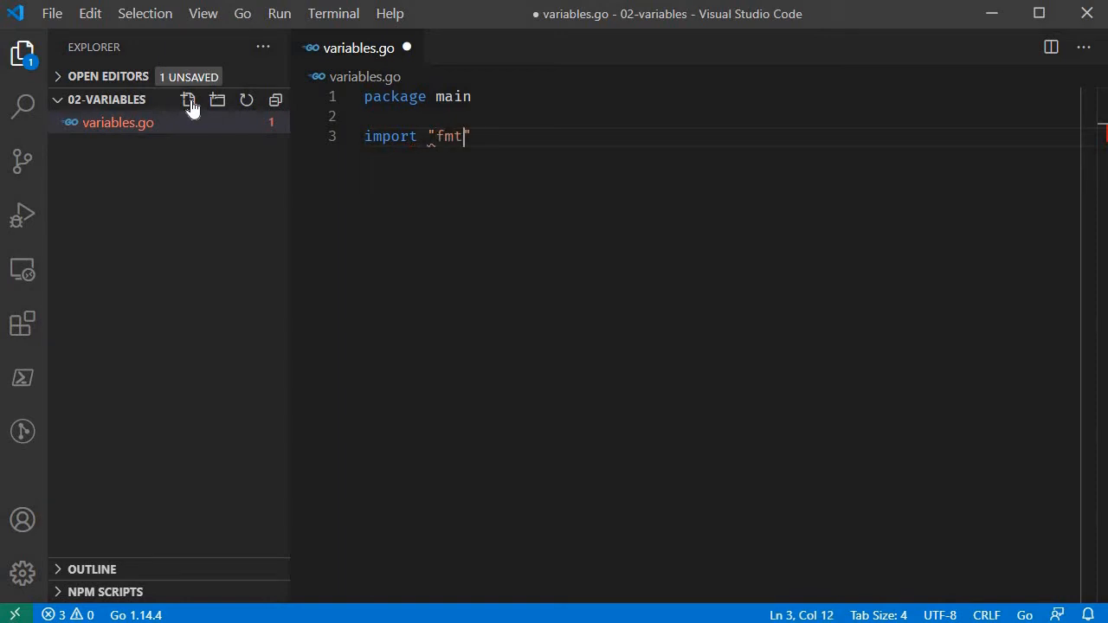
type("\"")
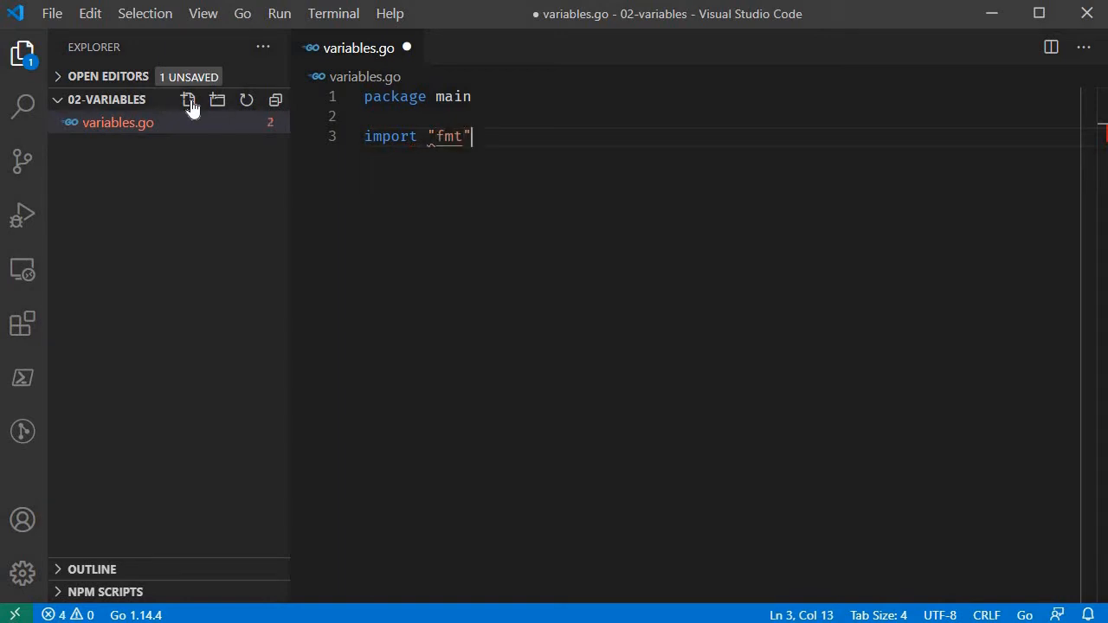
- Insert an empty main function from the func snippet and start a var declaration
type("fu")
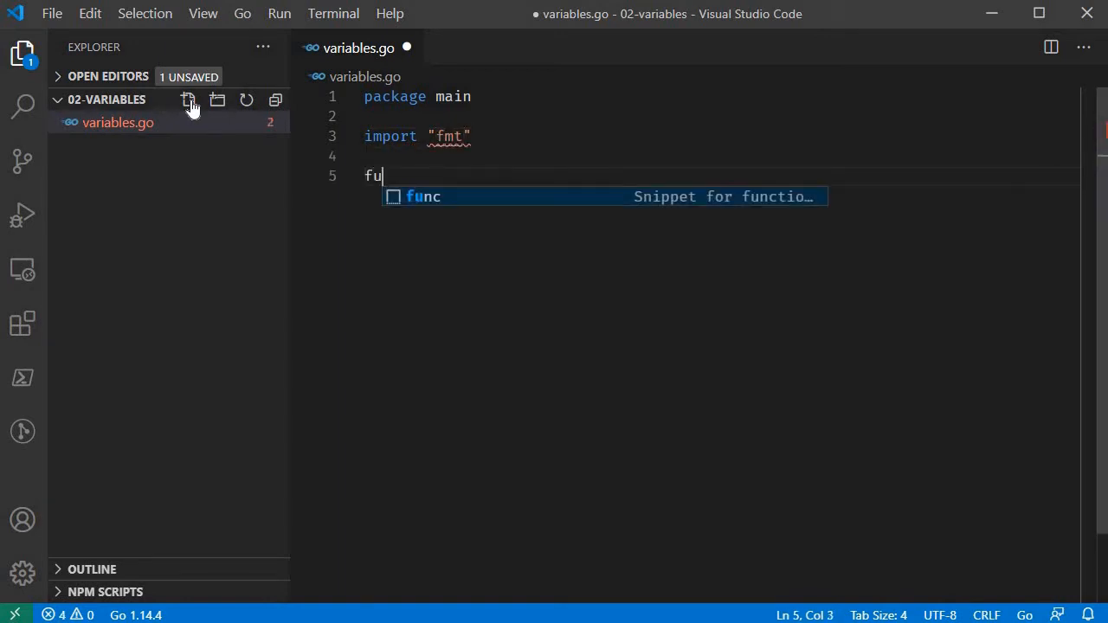
key("Tab")
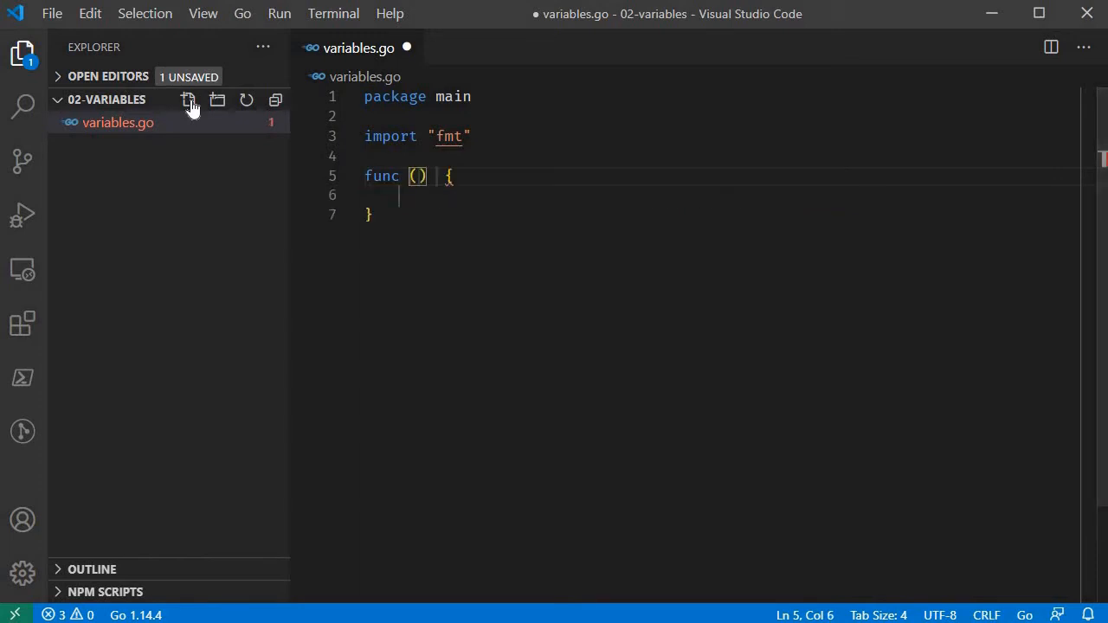
type("main")
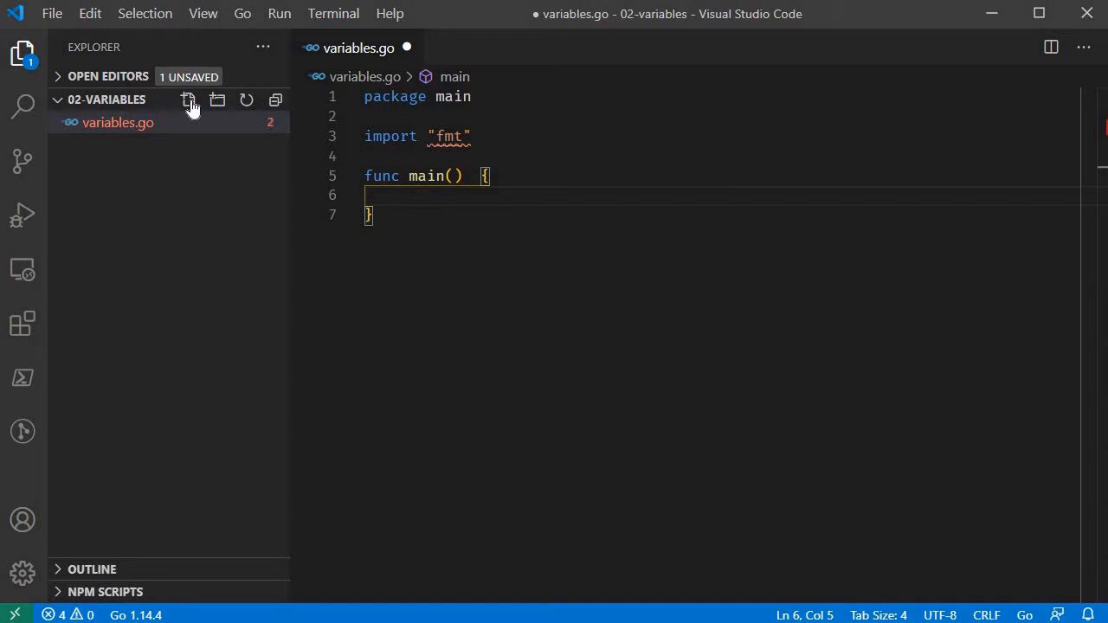
type("var")
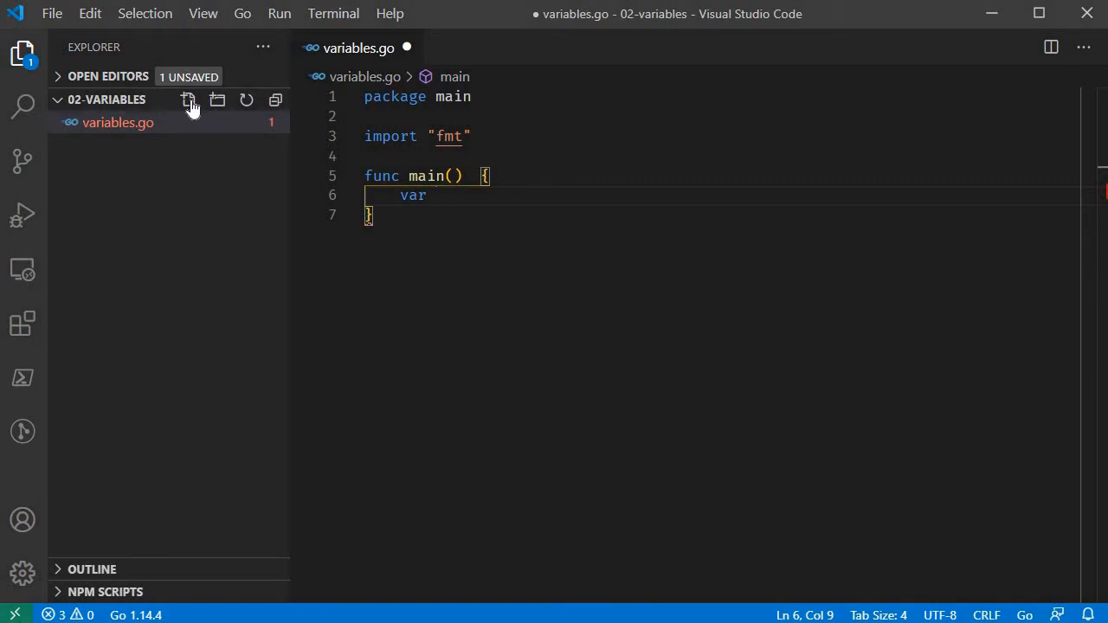
- Complete the declaration inside main as var a int;
type("a")
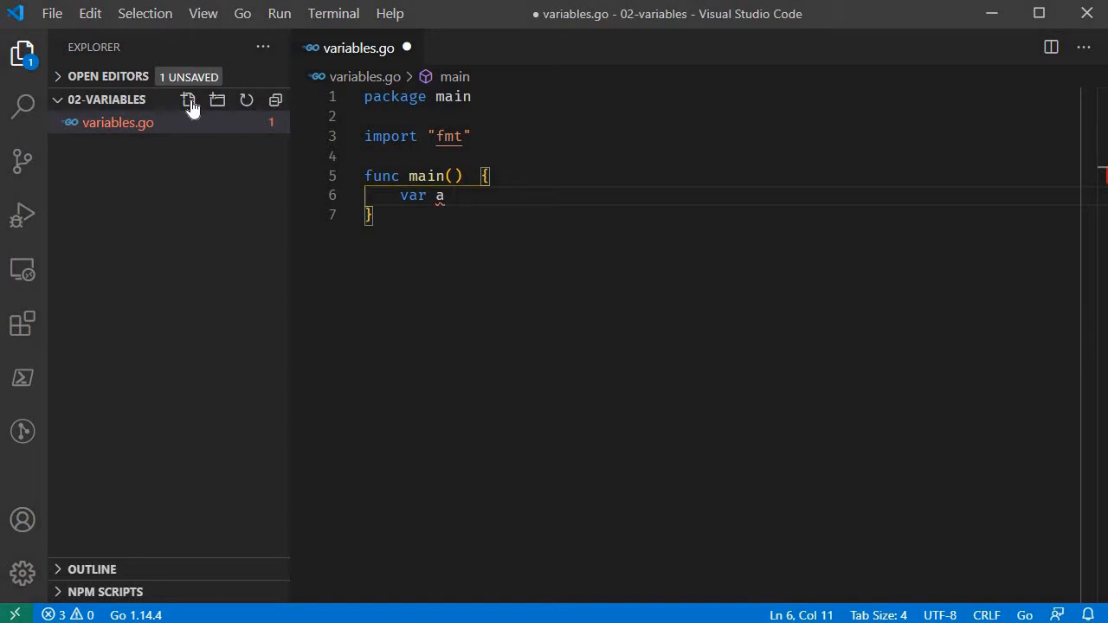
type("int")
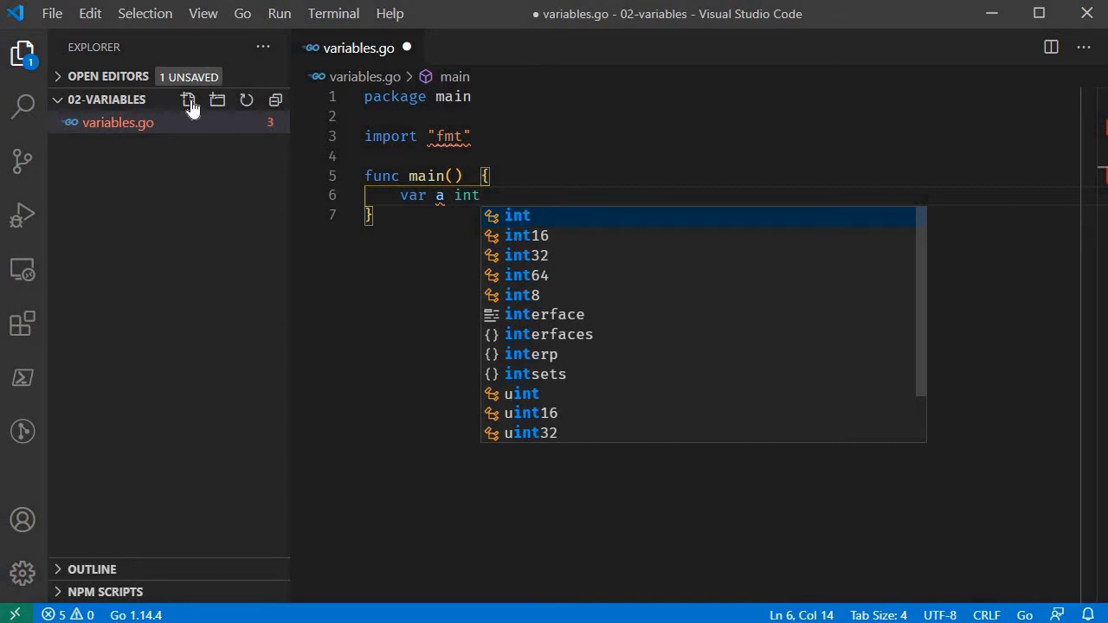
type(";")
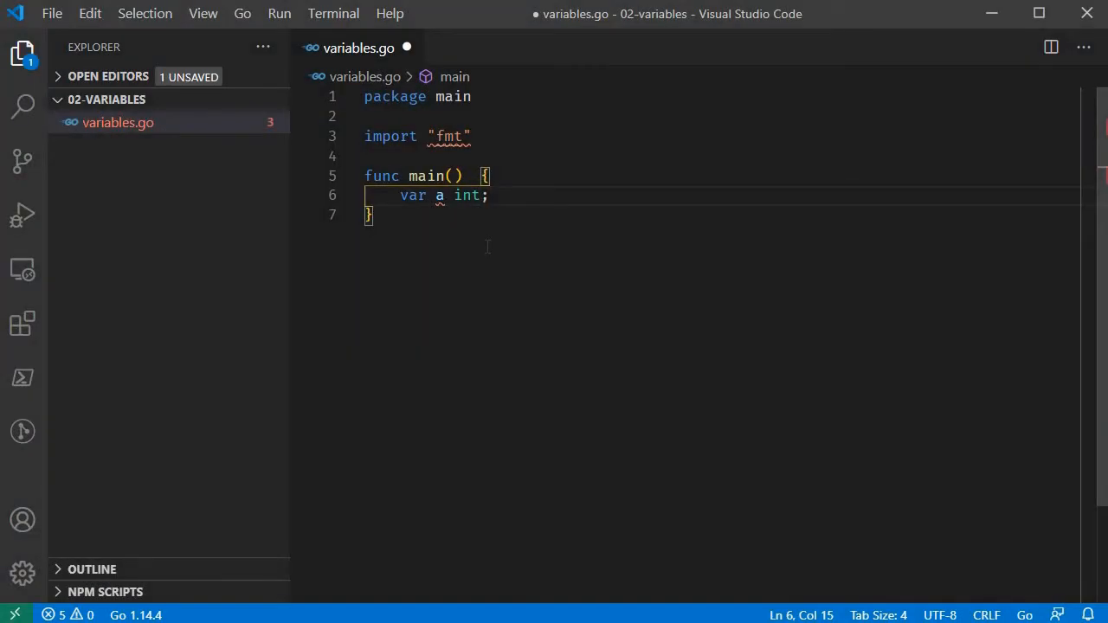
- Remove the trailing semicolon and assign a = 10 on its own line
key("Backspace")
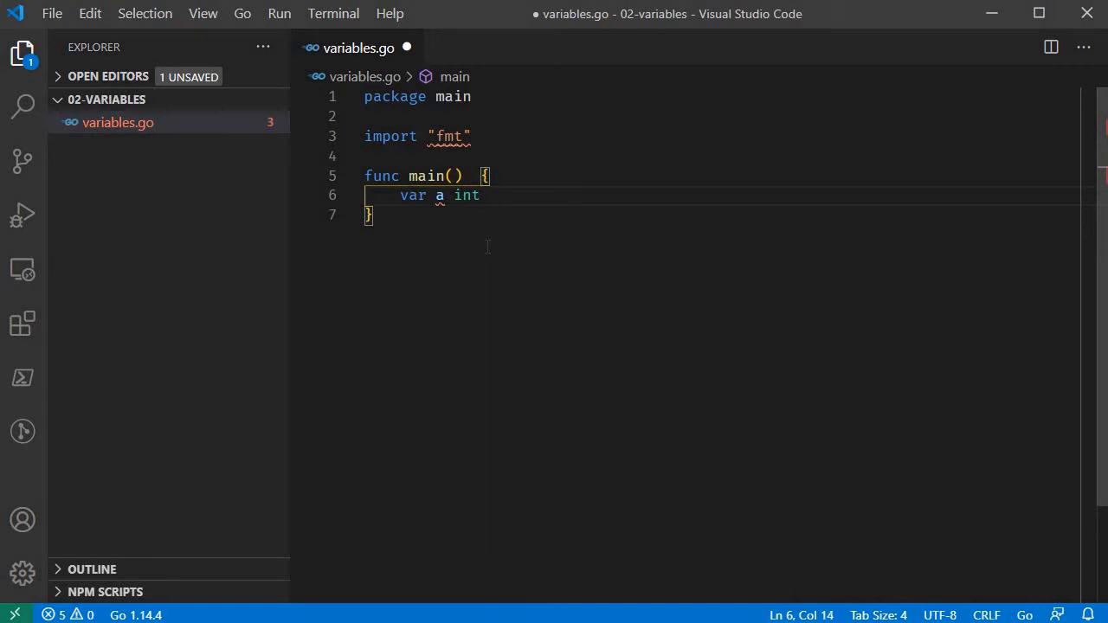
type(";")
type("a =")
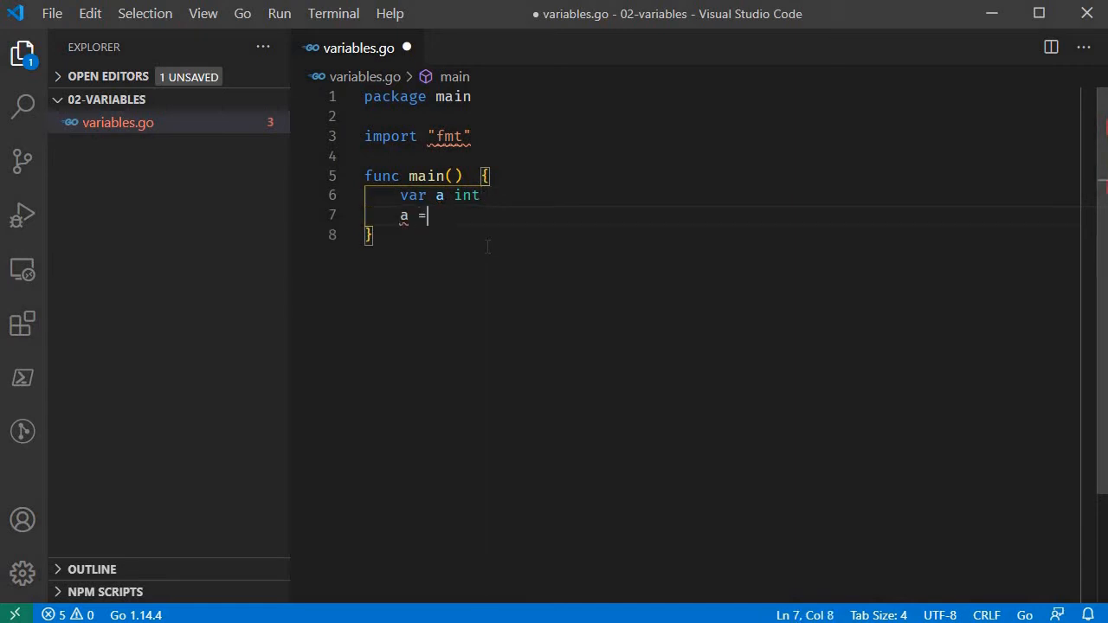
type("10")
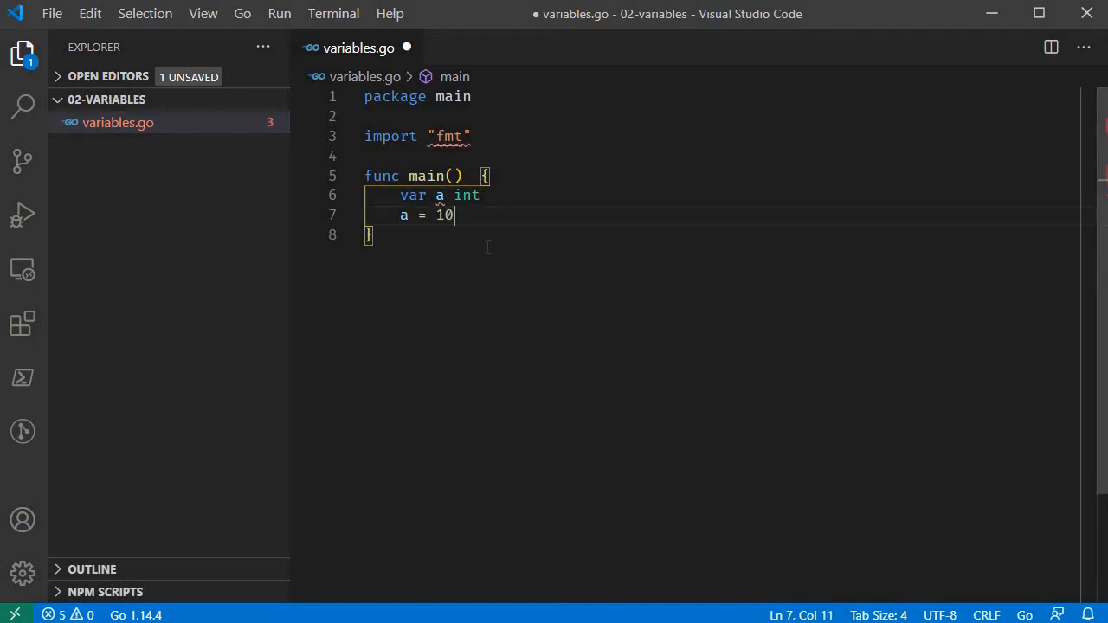
key("Enter")
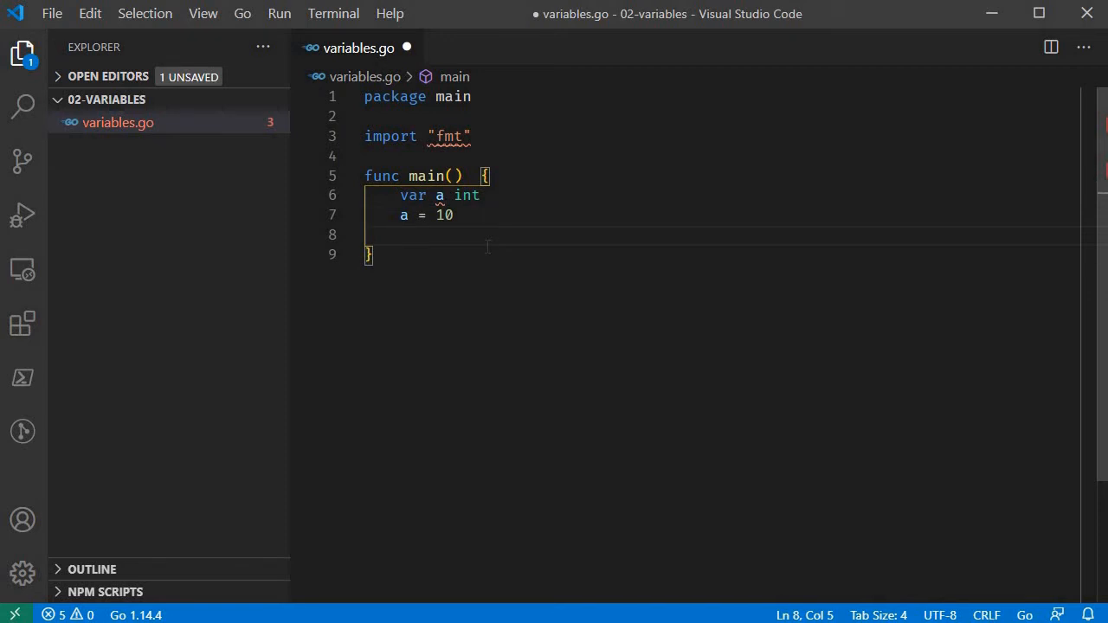
- Print a with fmt.Printf("%d", a)
type("fmt.")
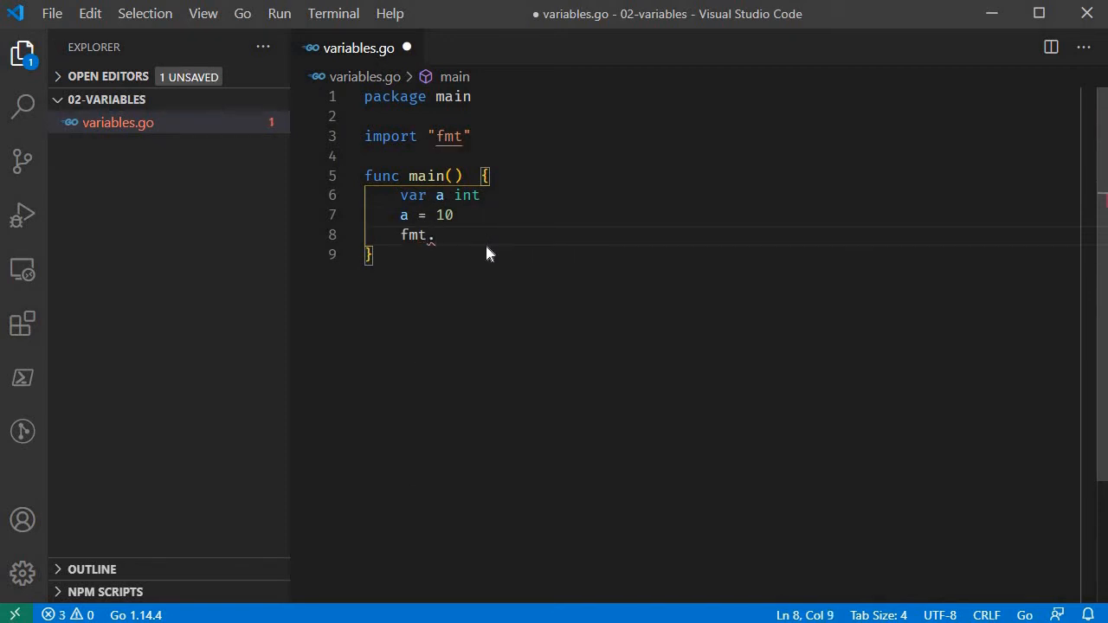
type("Print")
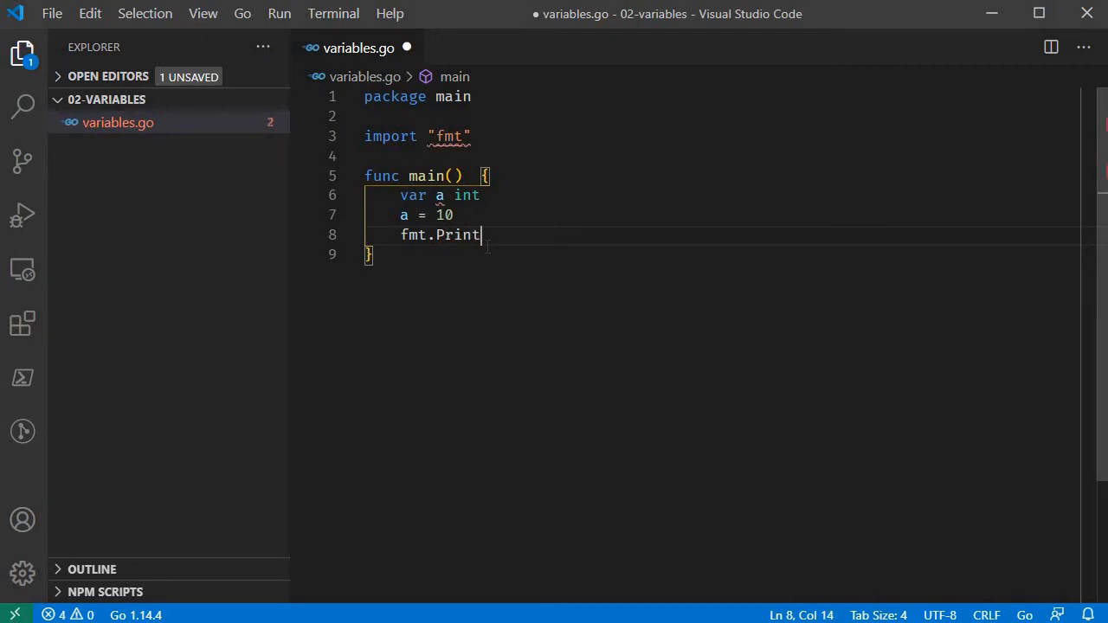
type("f(\"\")")
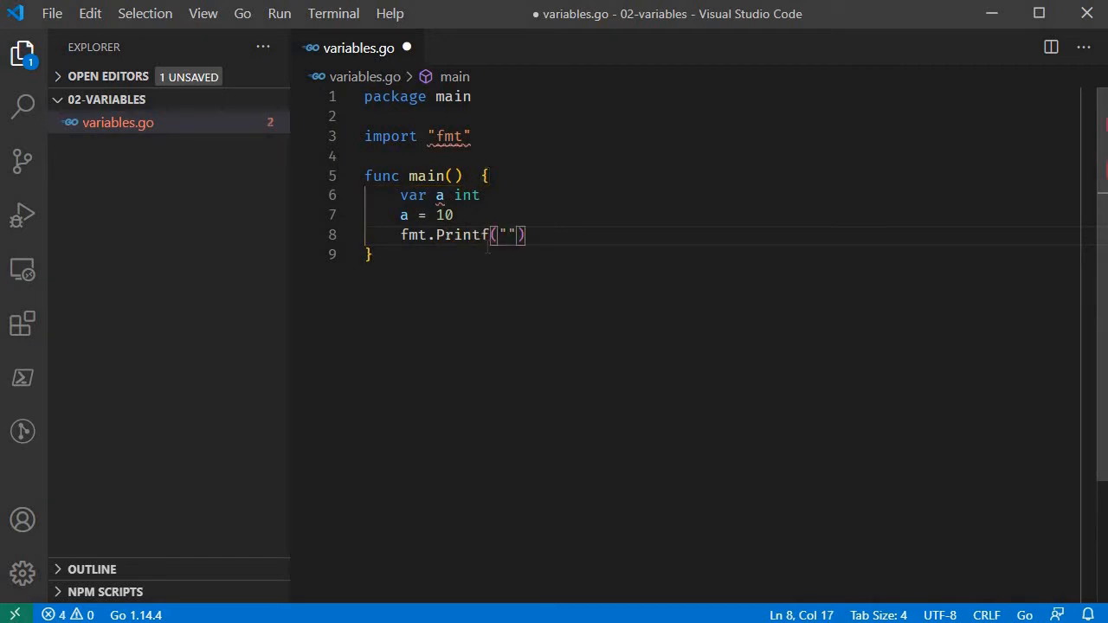
type("%d")
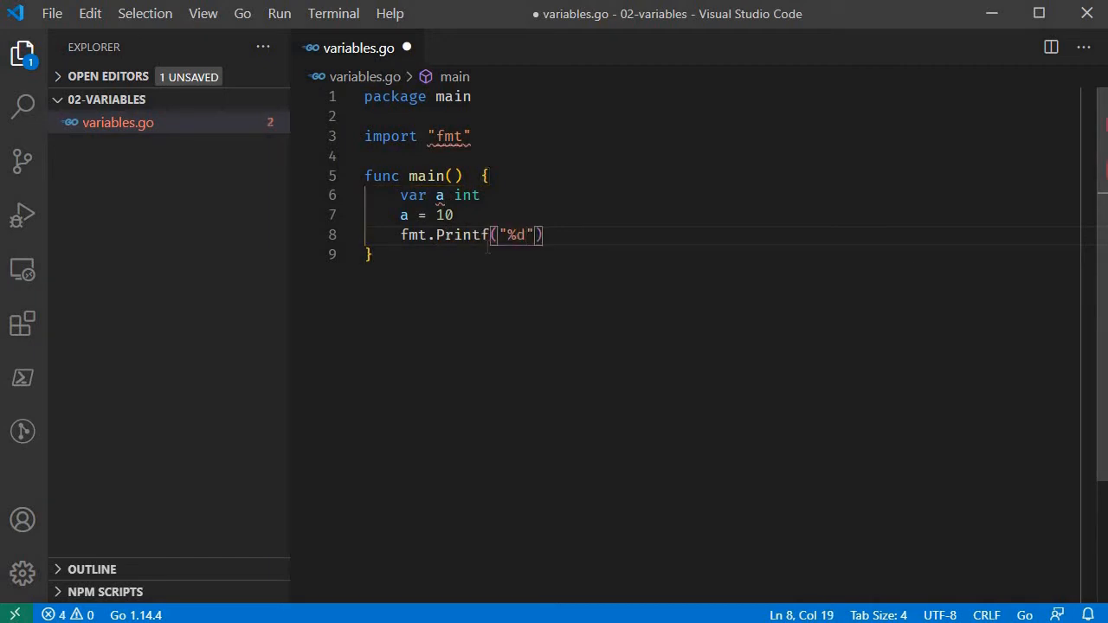
type(",")
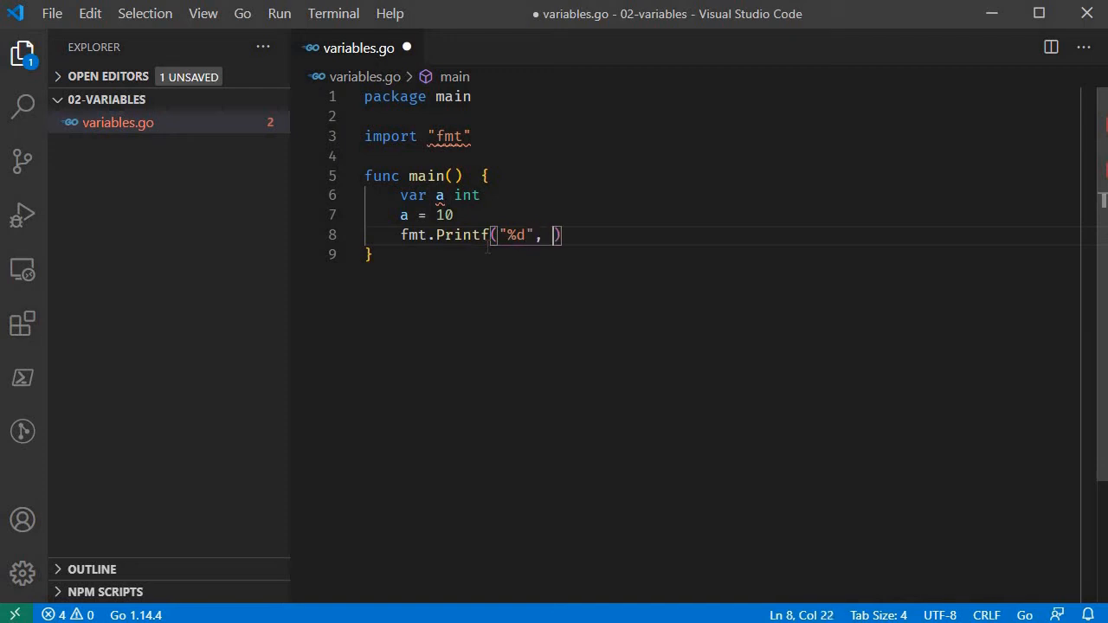
type("a")
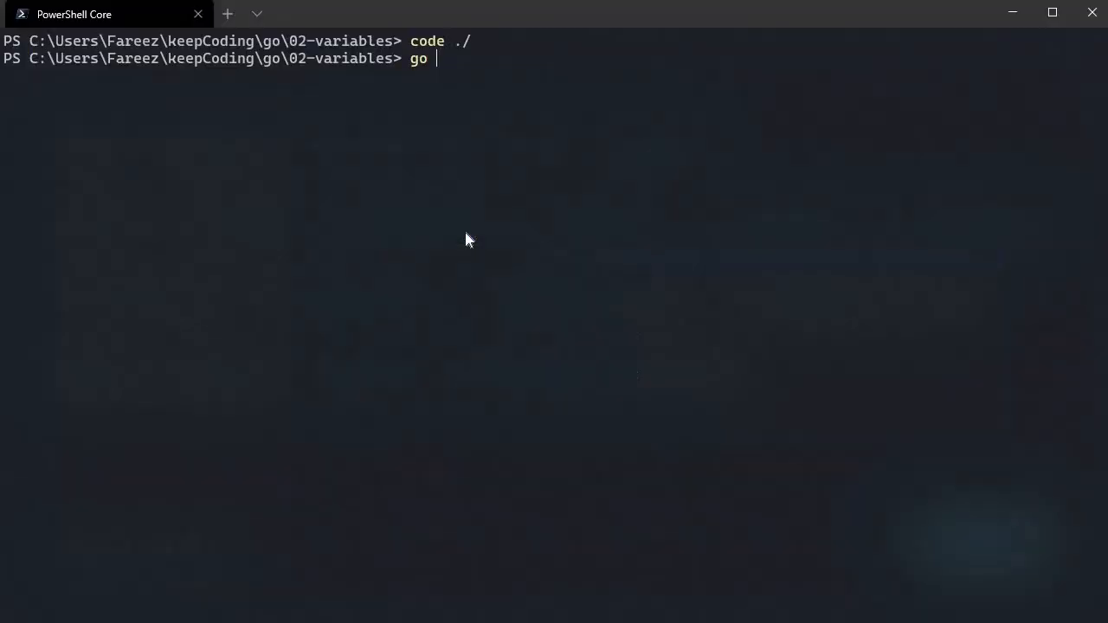
- Run the program in PowerShell with go run ./variables.go
type("run ./")
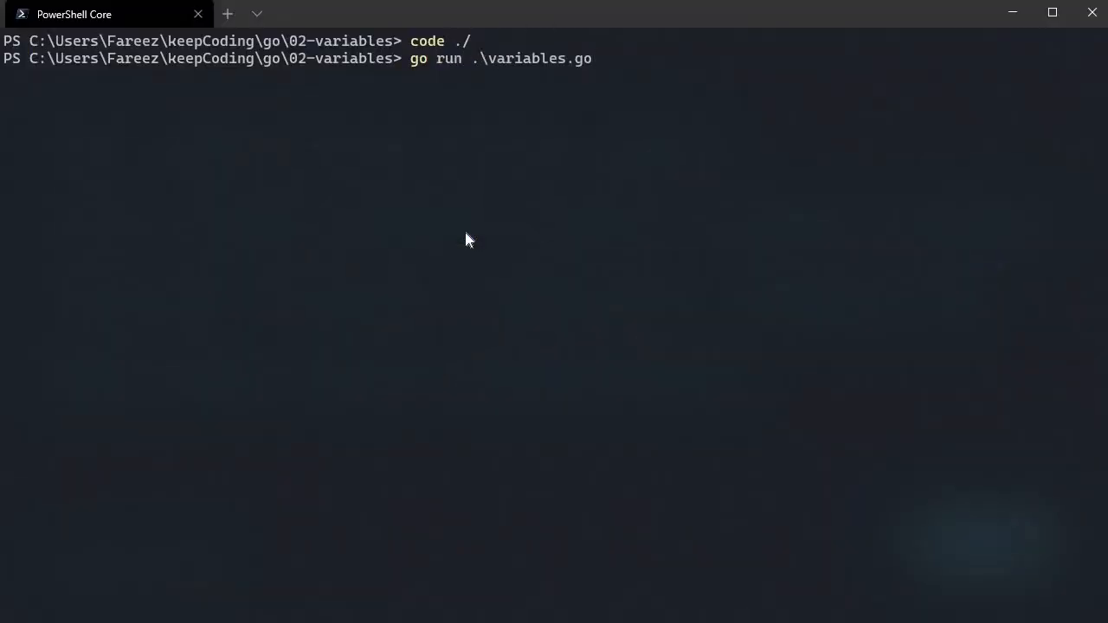
key("Enter")
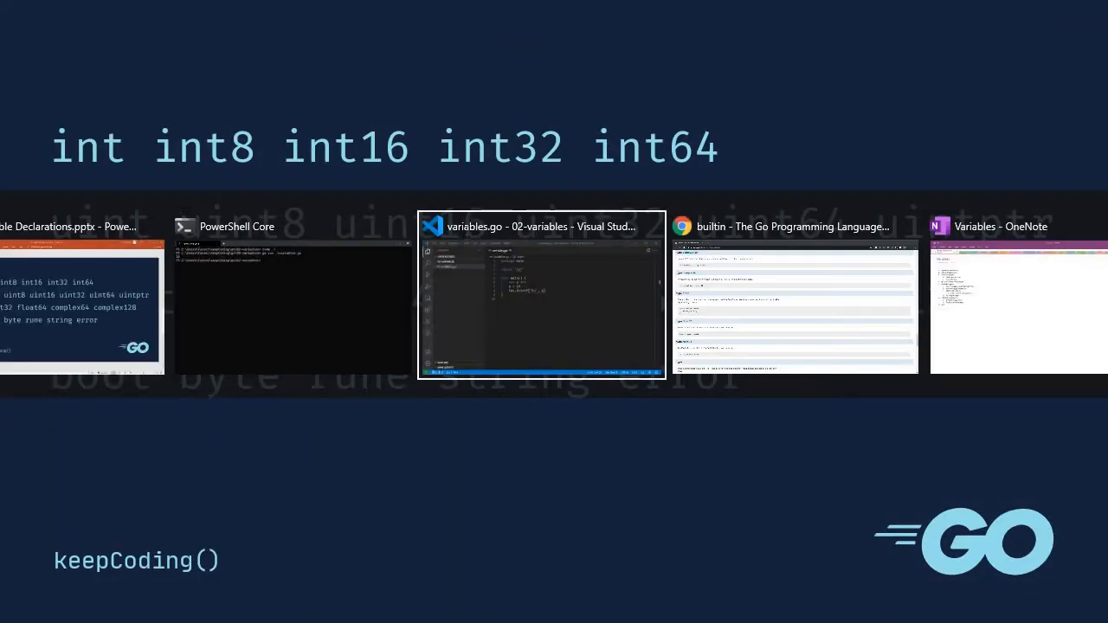
- Merge the declaration and assignment into var a int = 10
left_click(542, 226)
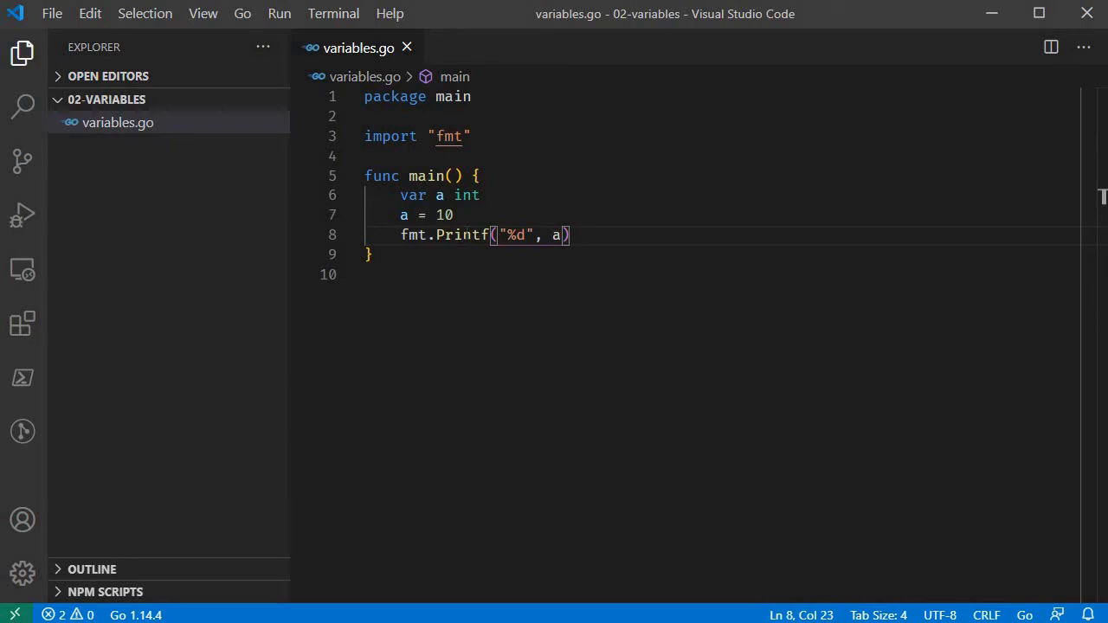
left_click(455, 214)
type(" =")
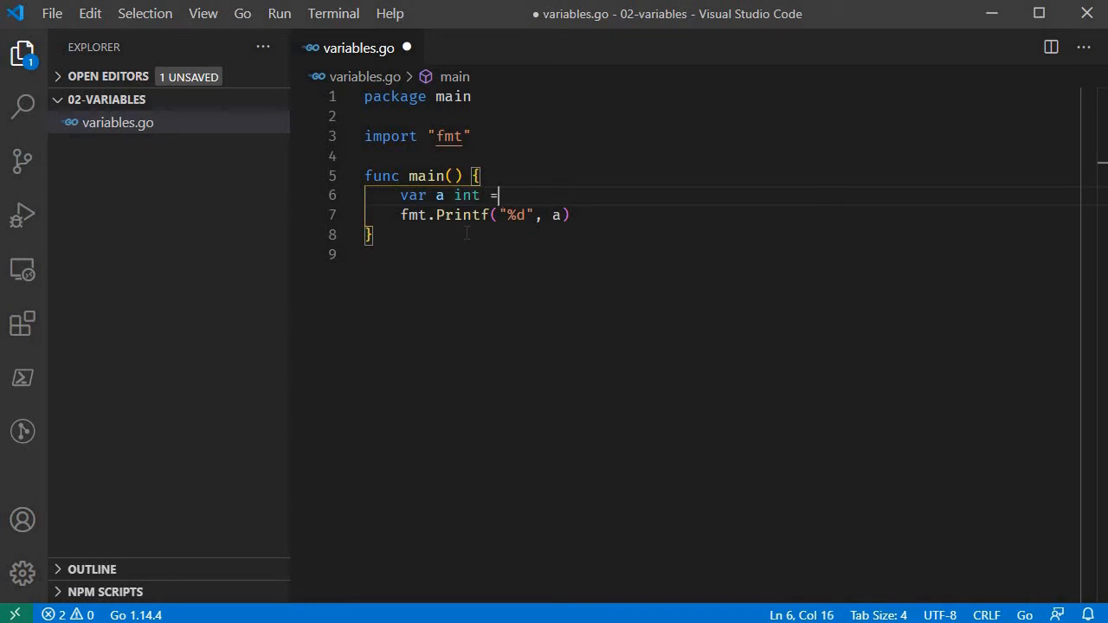
type("10")
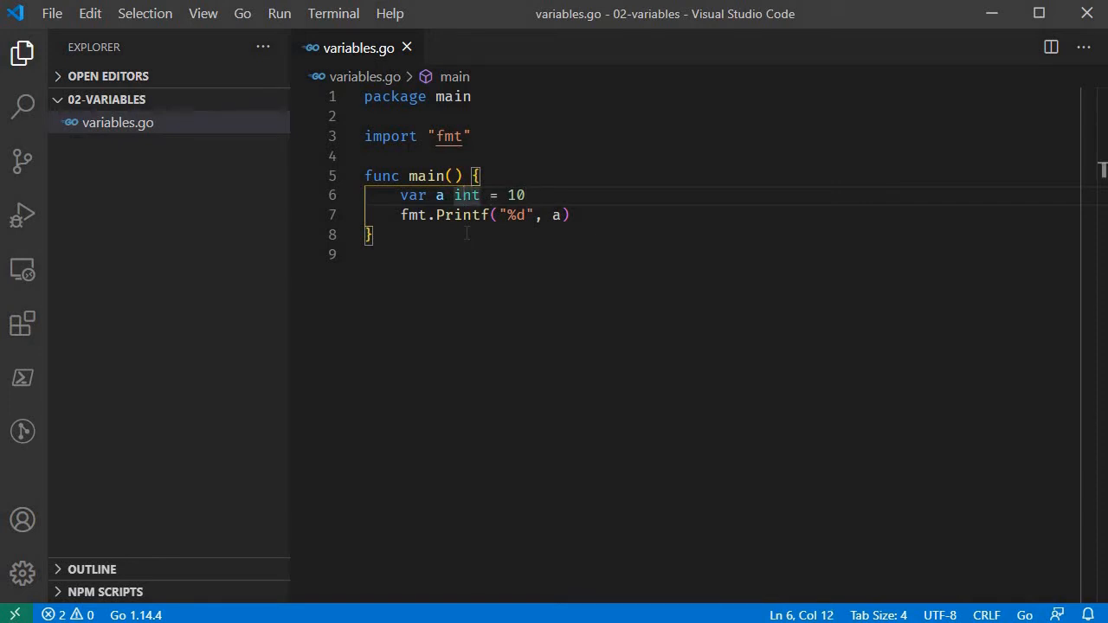
key("Backspace")
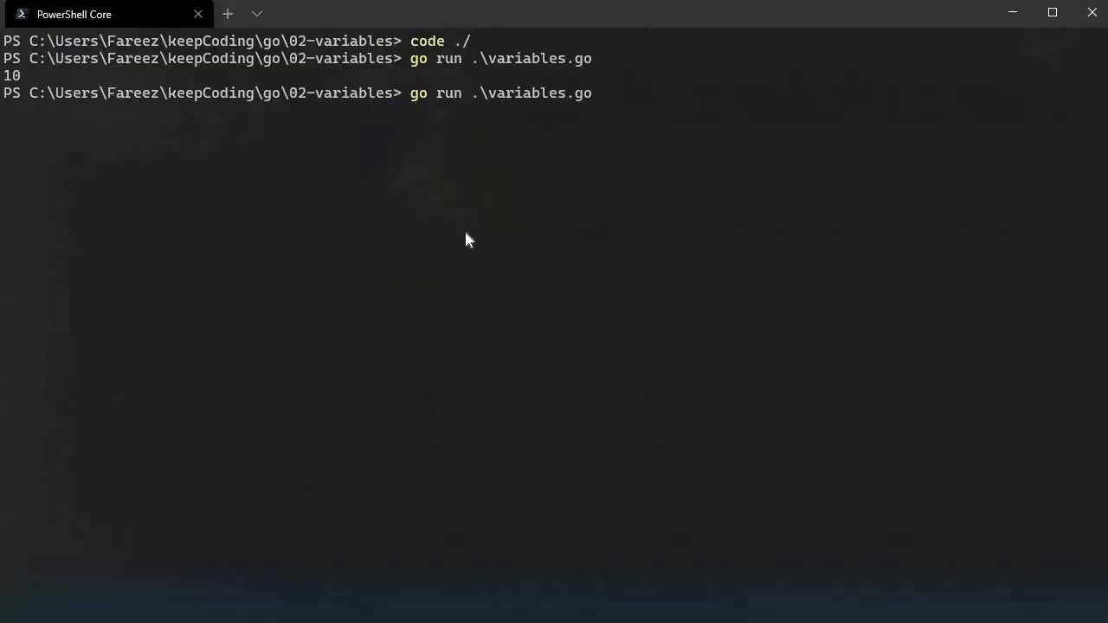
- Rerun the program, then rewrite the declaration as the shorthand a := 10
key("Enter")
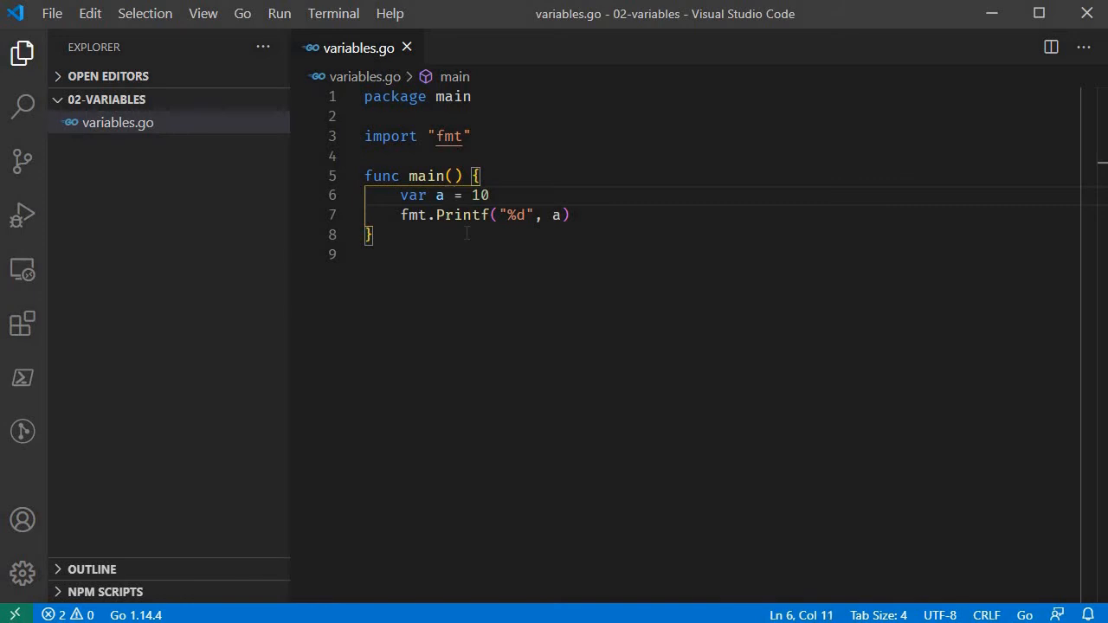
type(":=")
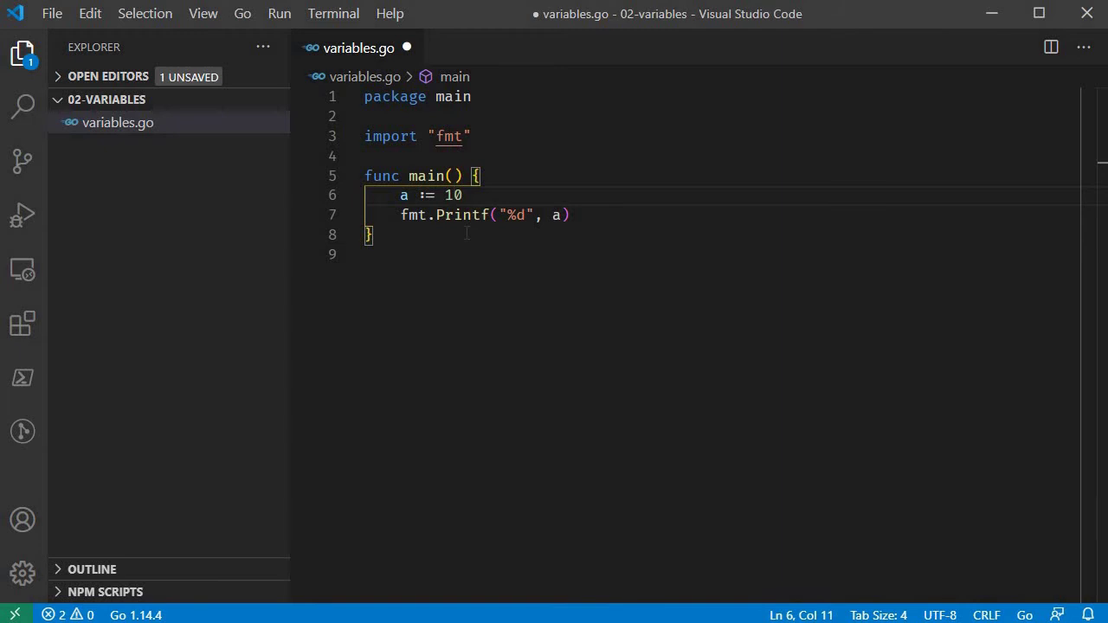
mouse_move(403, 195)
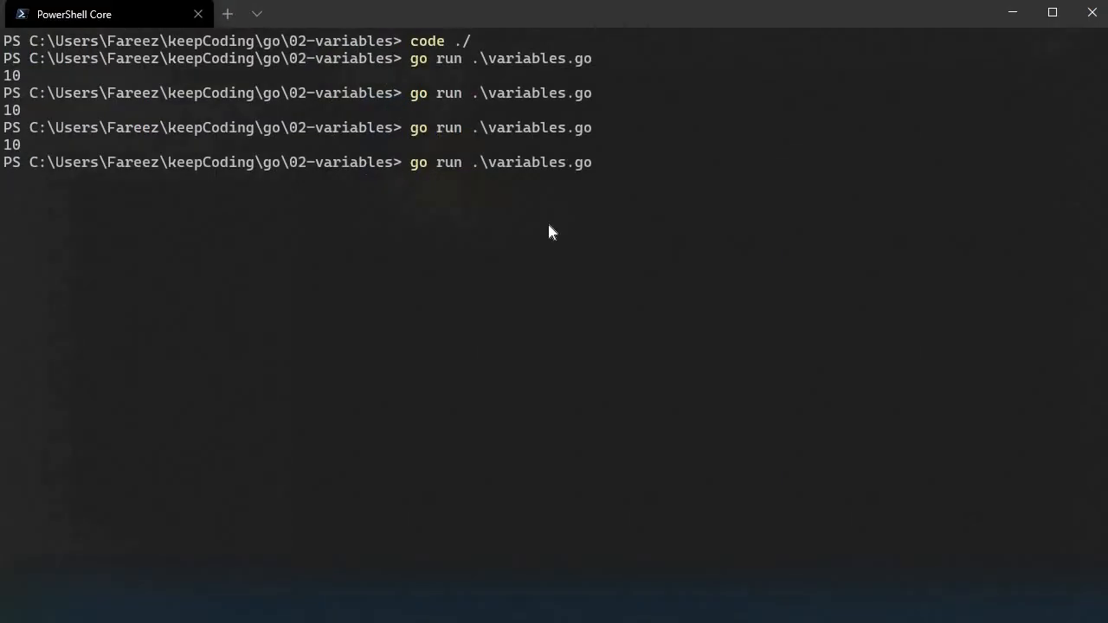
- Add a temporary var a int line above a := 10, then remove it and save
key("Enter")
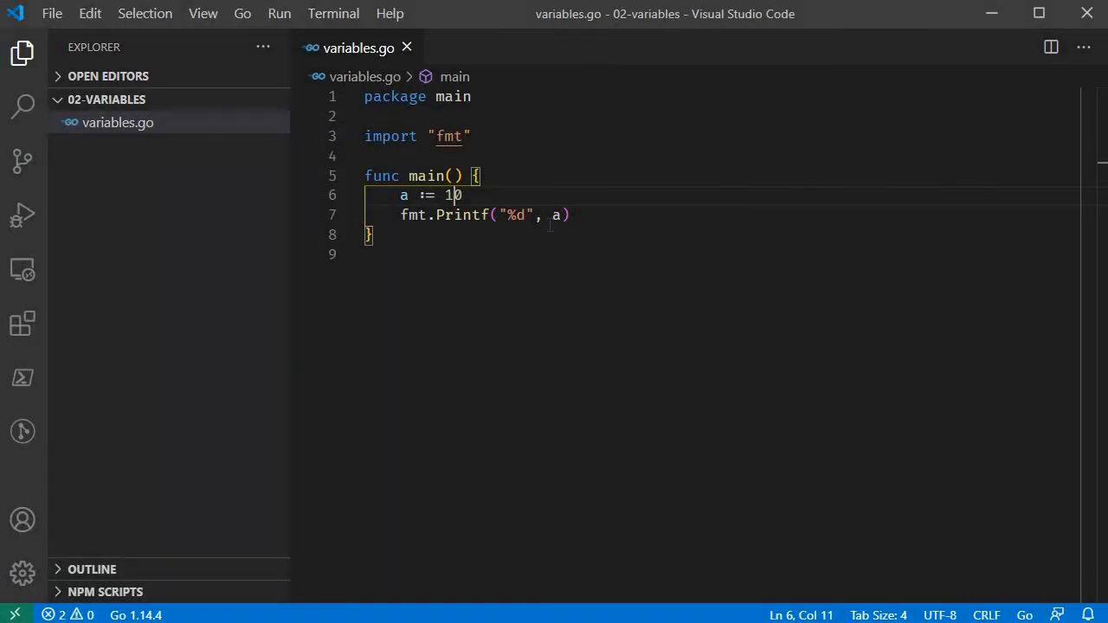
type("var")
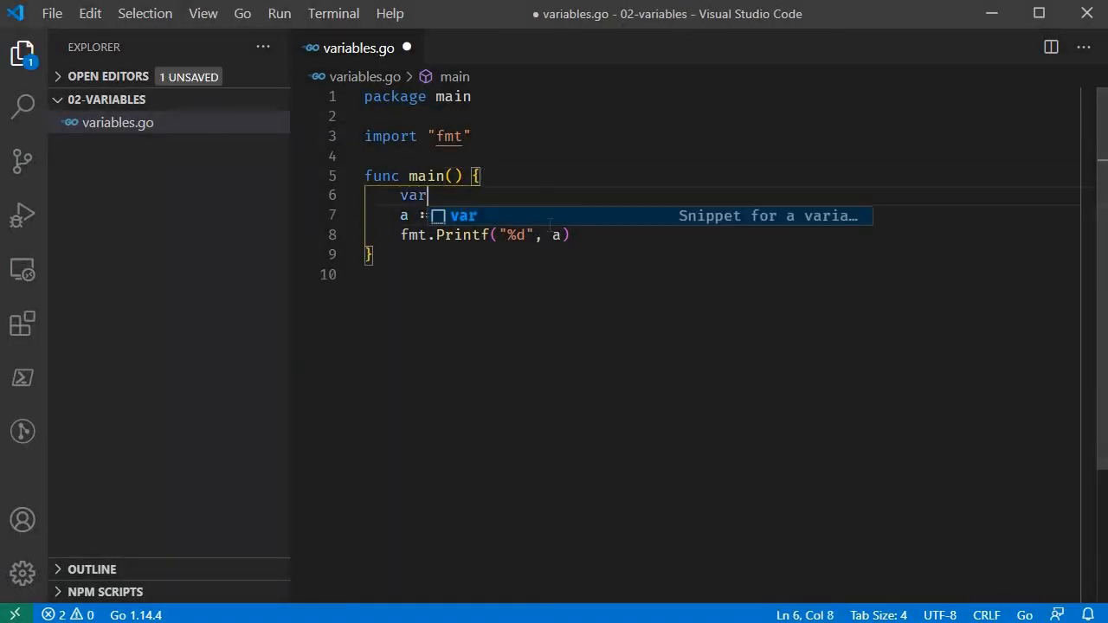
type("a int")
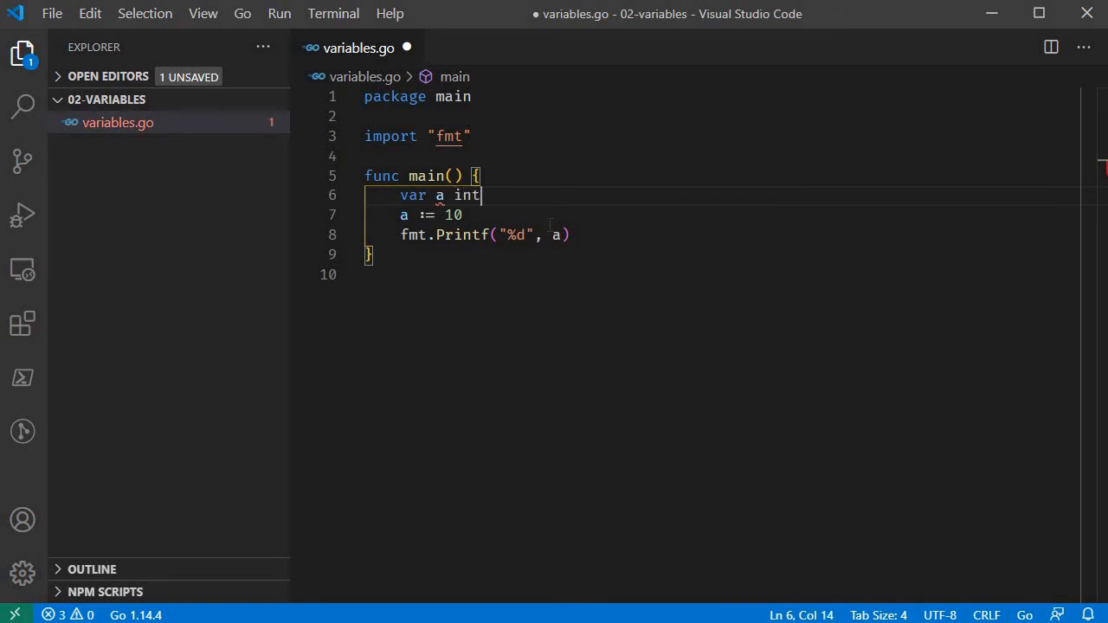
key("ctrl+space")
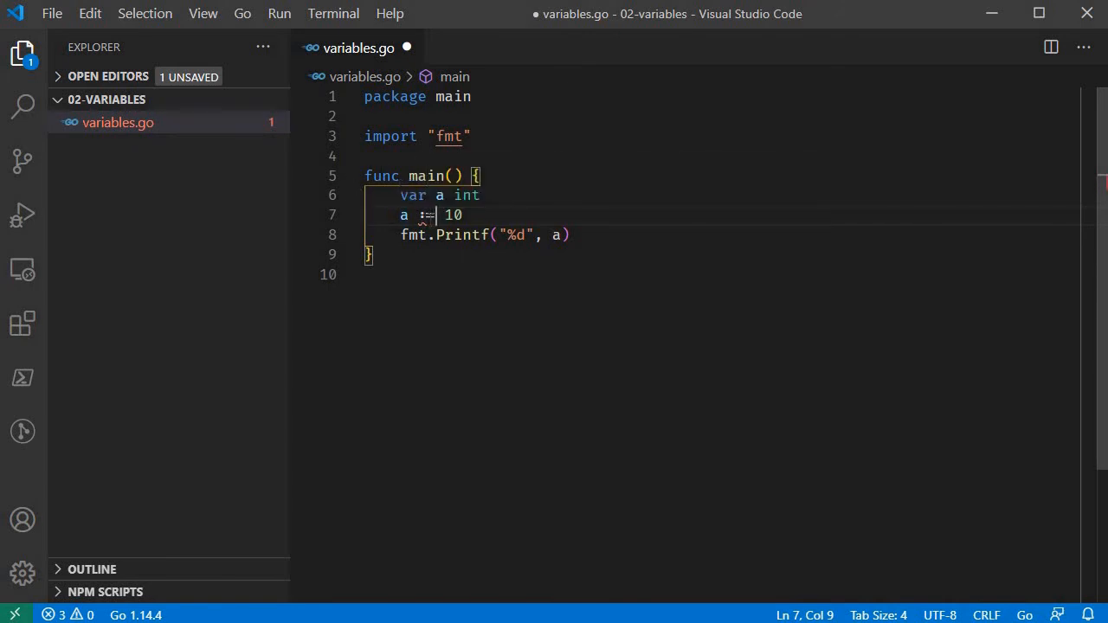
key("Ctrl+s")
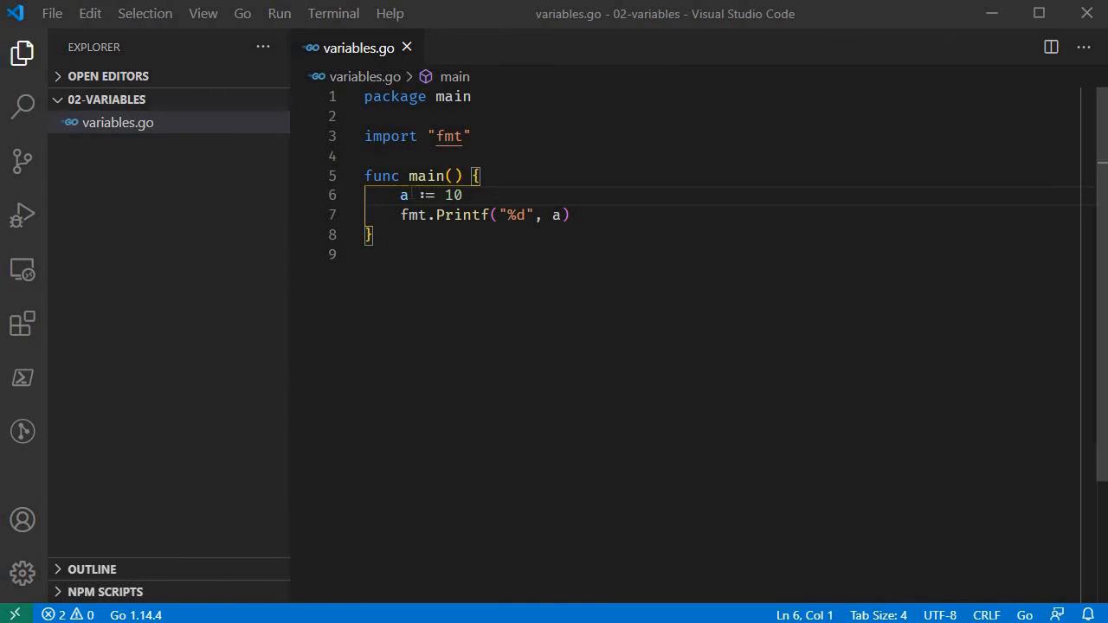
- Change the declaration to a, b := 10, 15 and switch to PowerShell to run
type(", b")
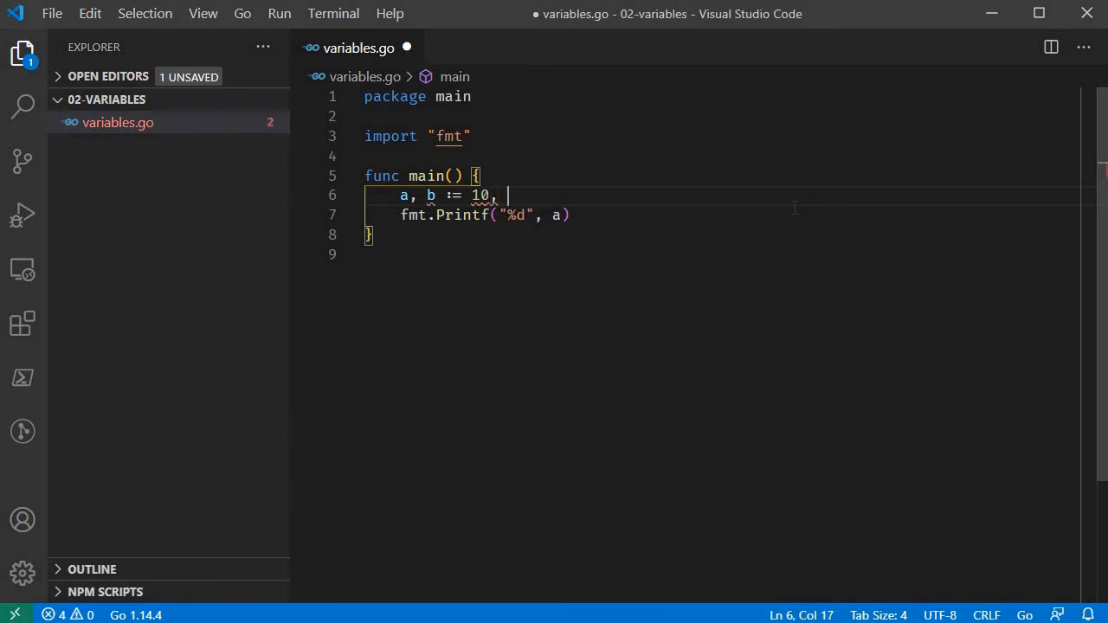
type("15")
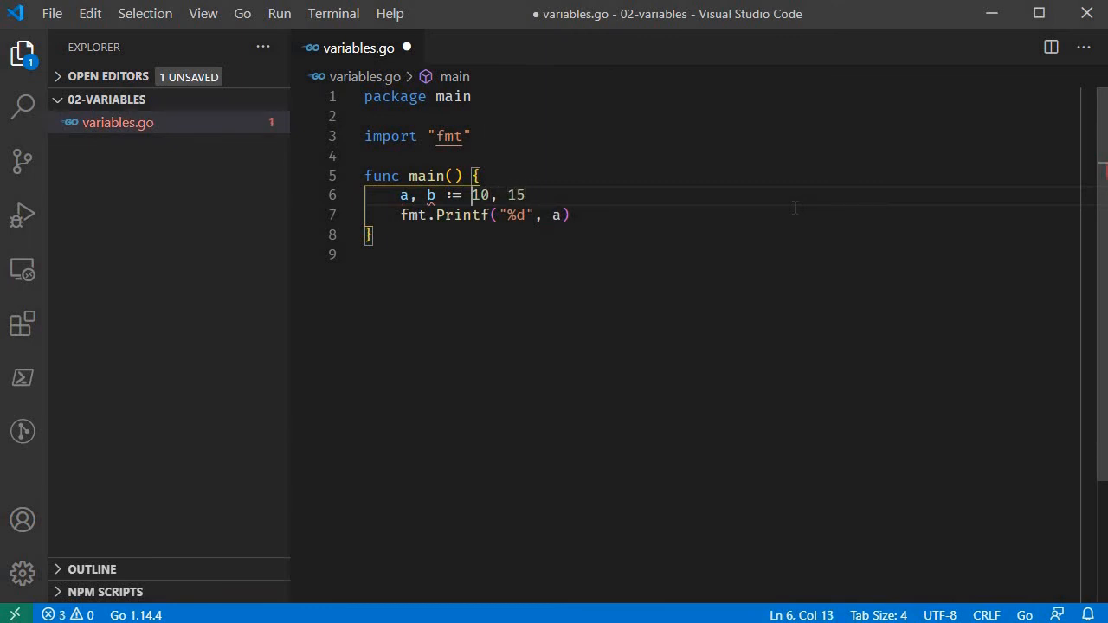
left_click(478, 214)
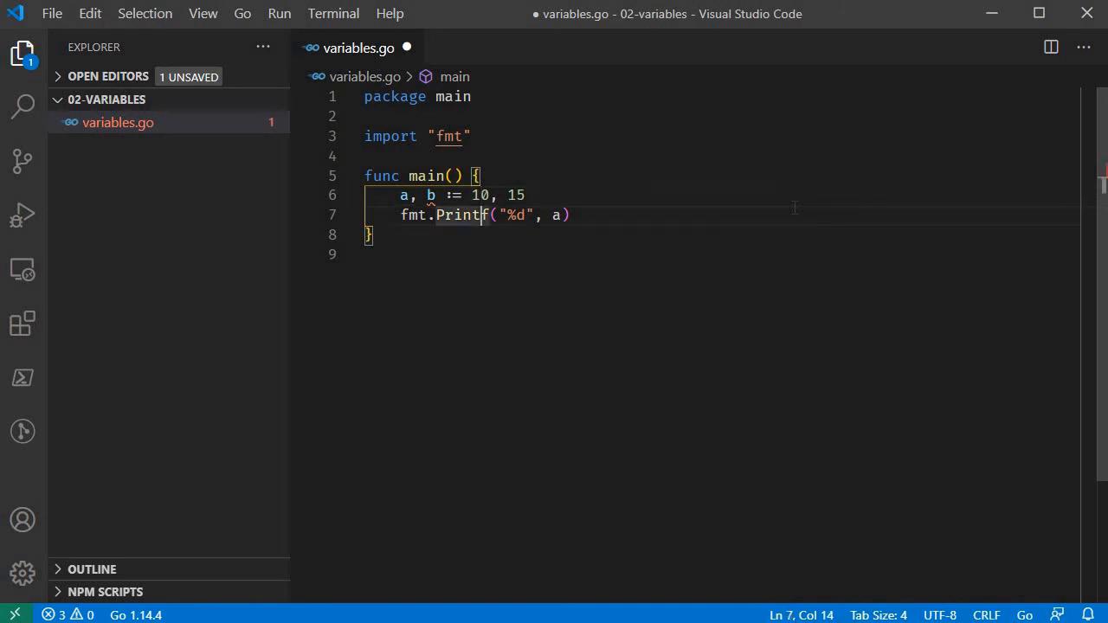
left_click(526, 195)
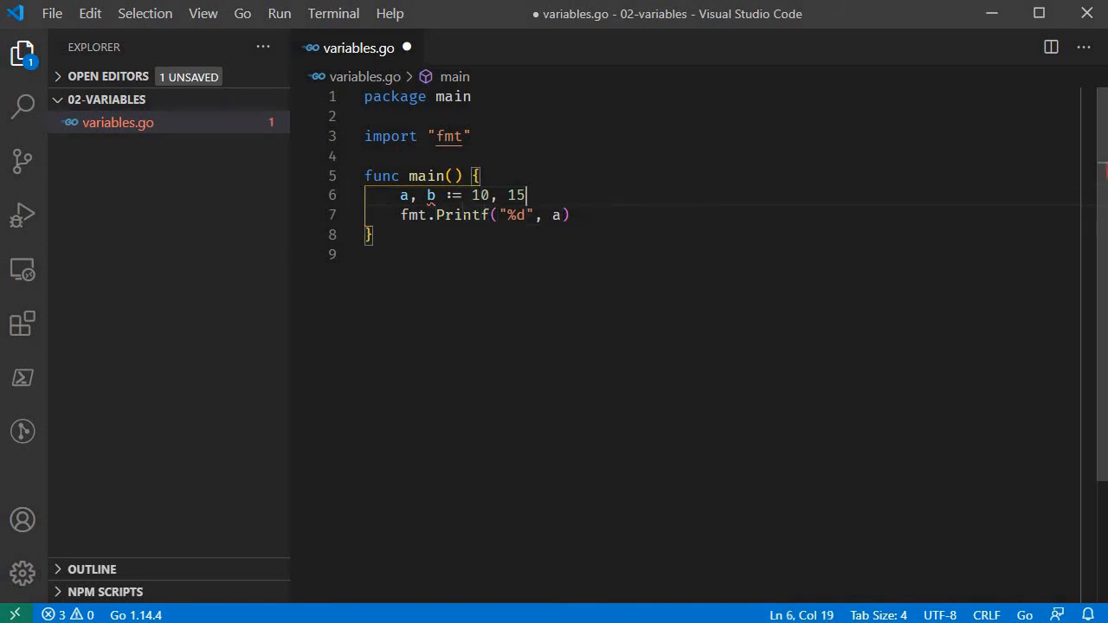
mouse_move(431, 194)
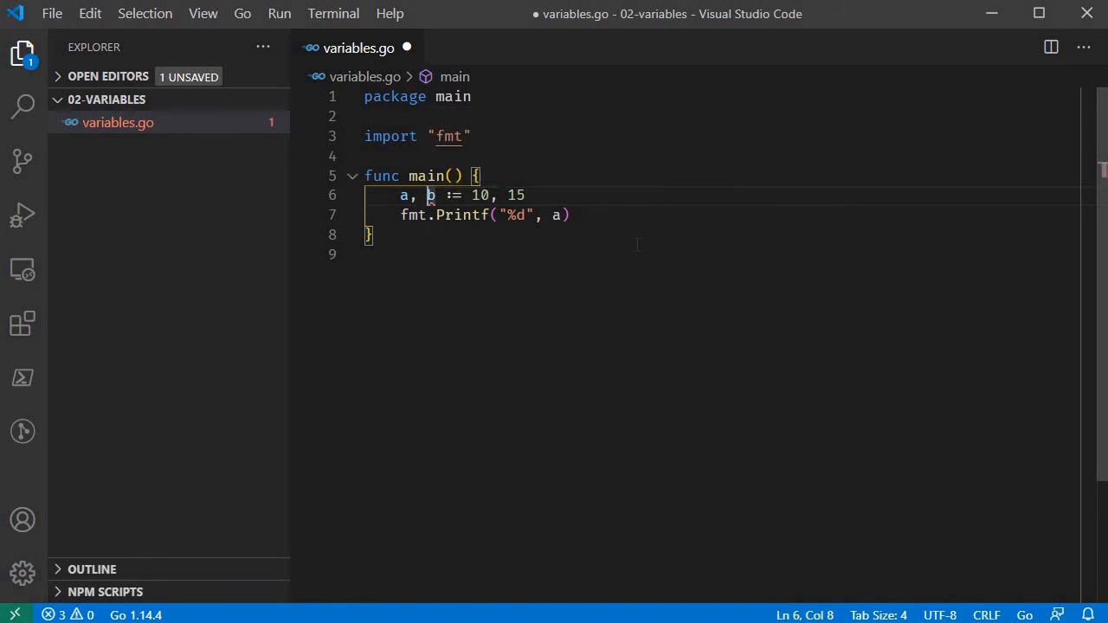
key("alt+tab")
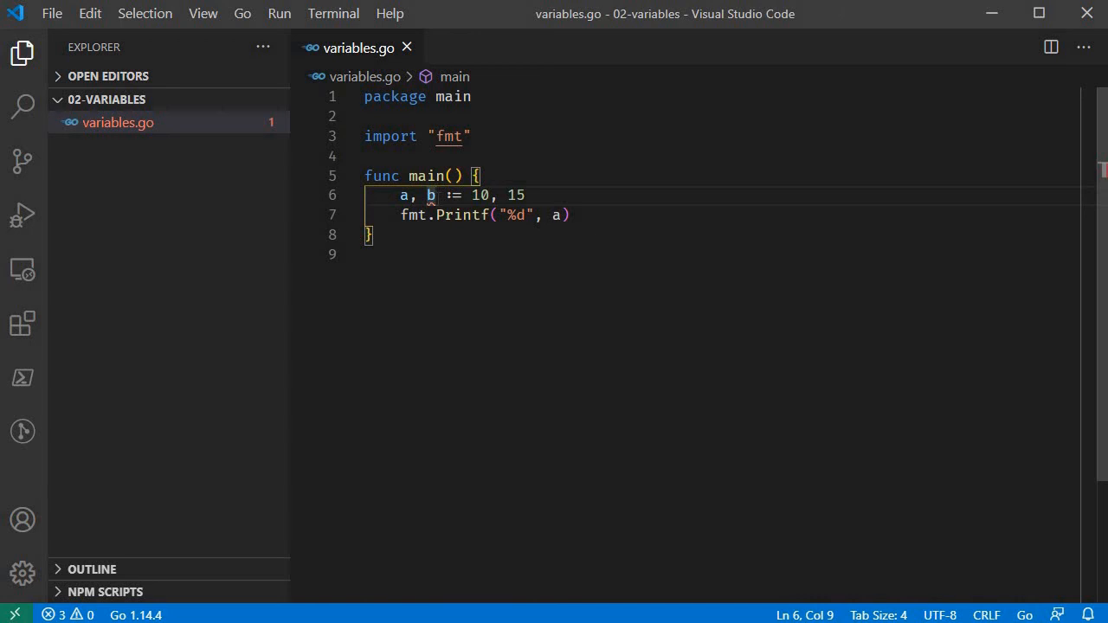
mouse_move(430, 195)
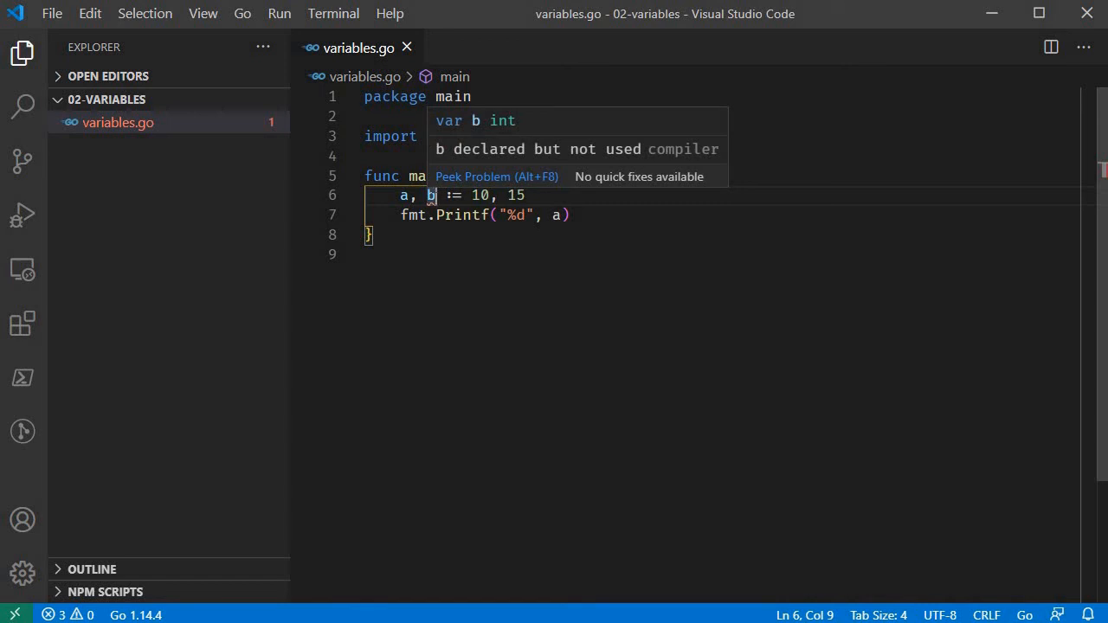
- Update the Printf call to print both values with "%d %d", a, b
type(", b")
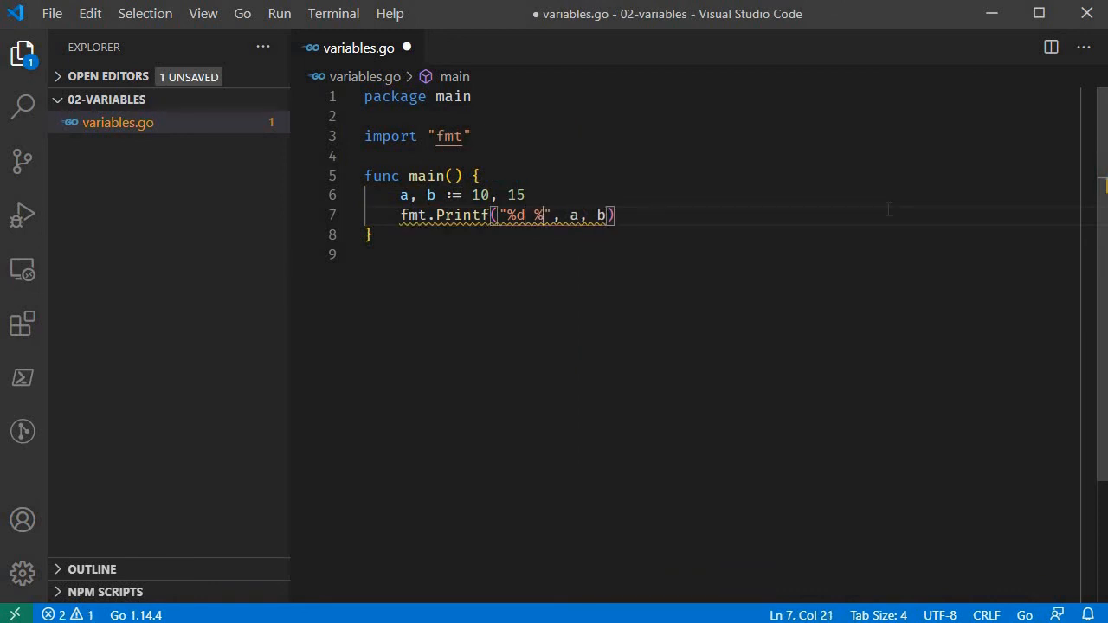
type("d")
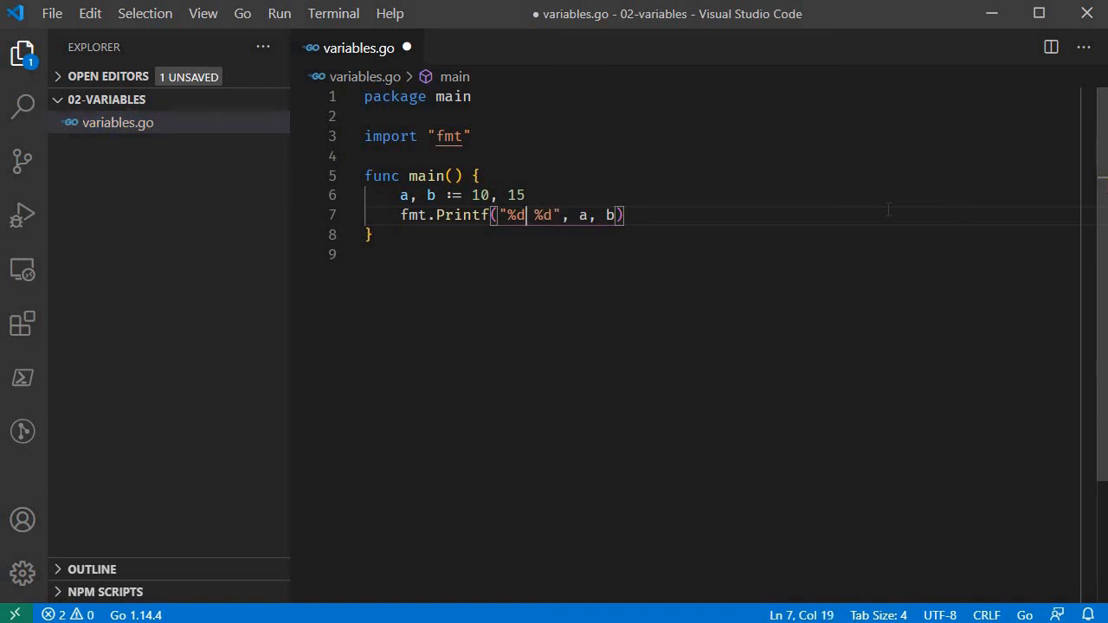
type(",")
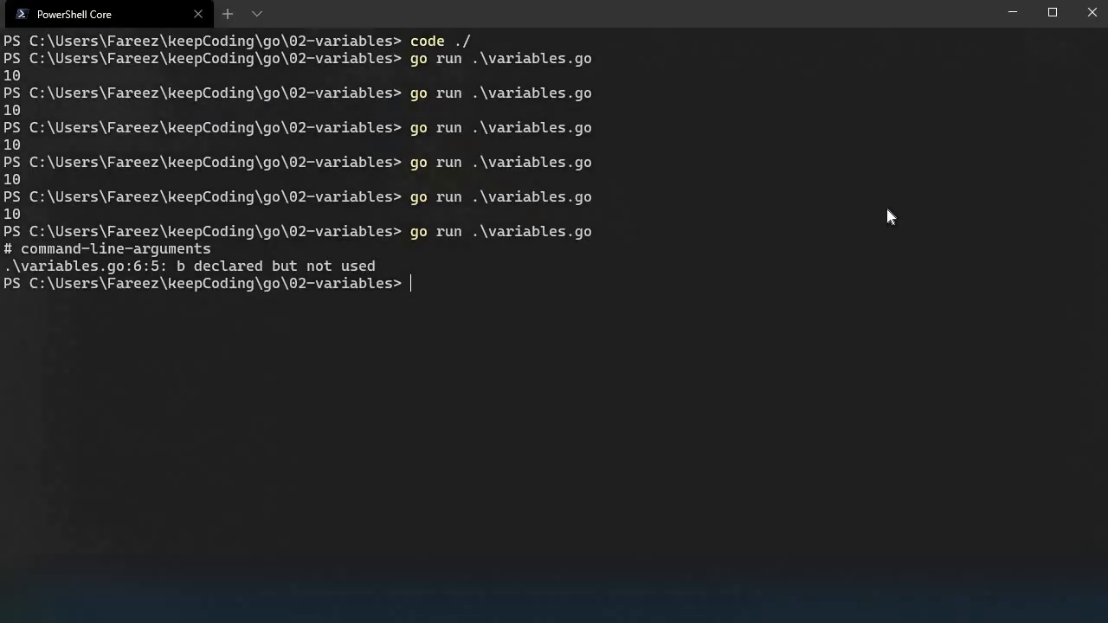
- Return to variables.go in the editor, with Printf printing "%d, %d", a, b
key("Enter")
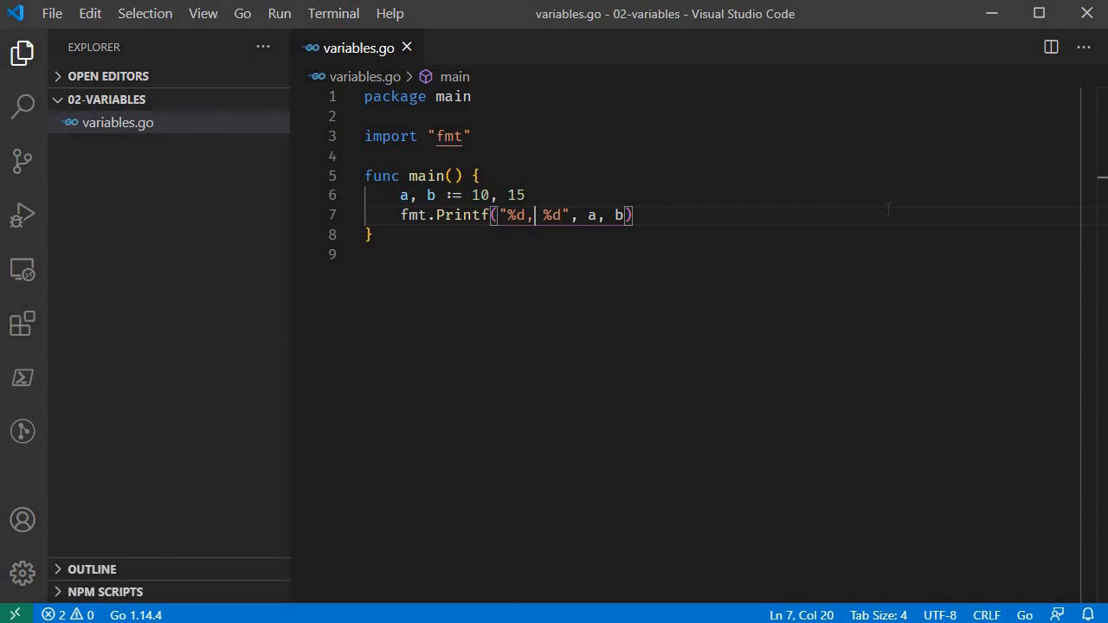
mouse_move(444, 593)
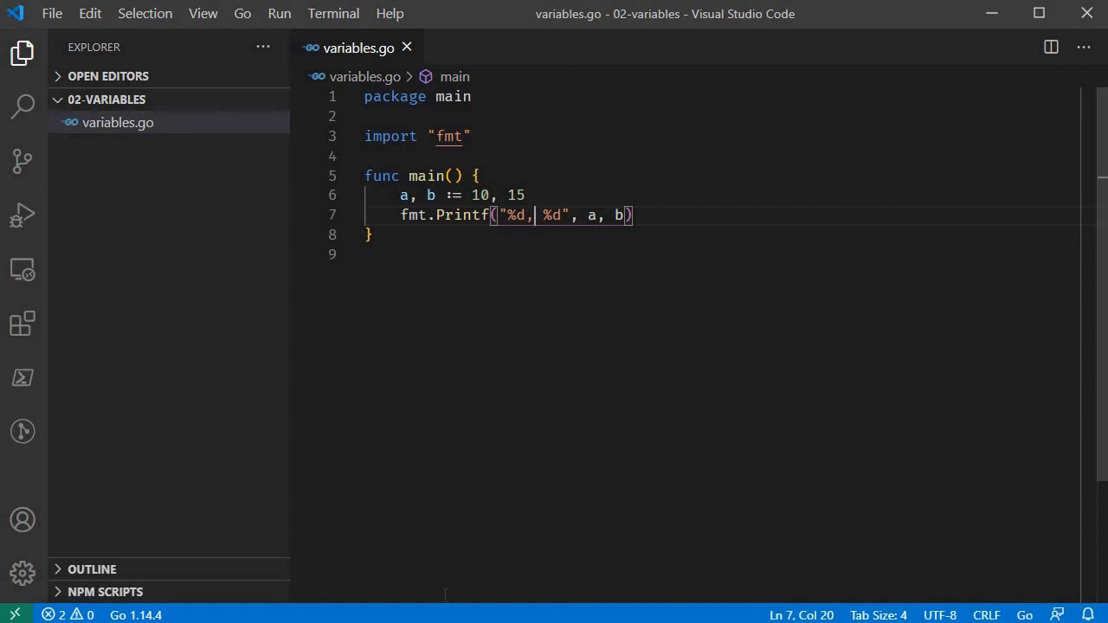